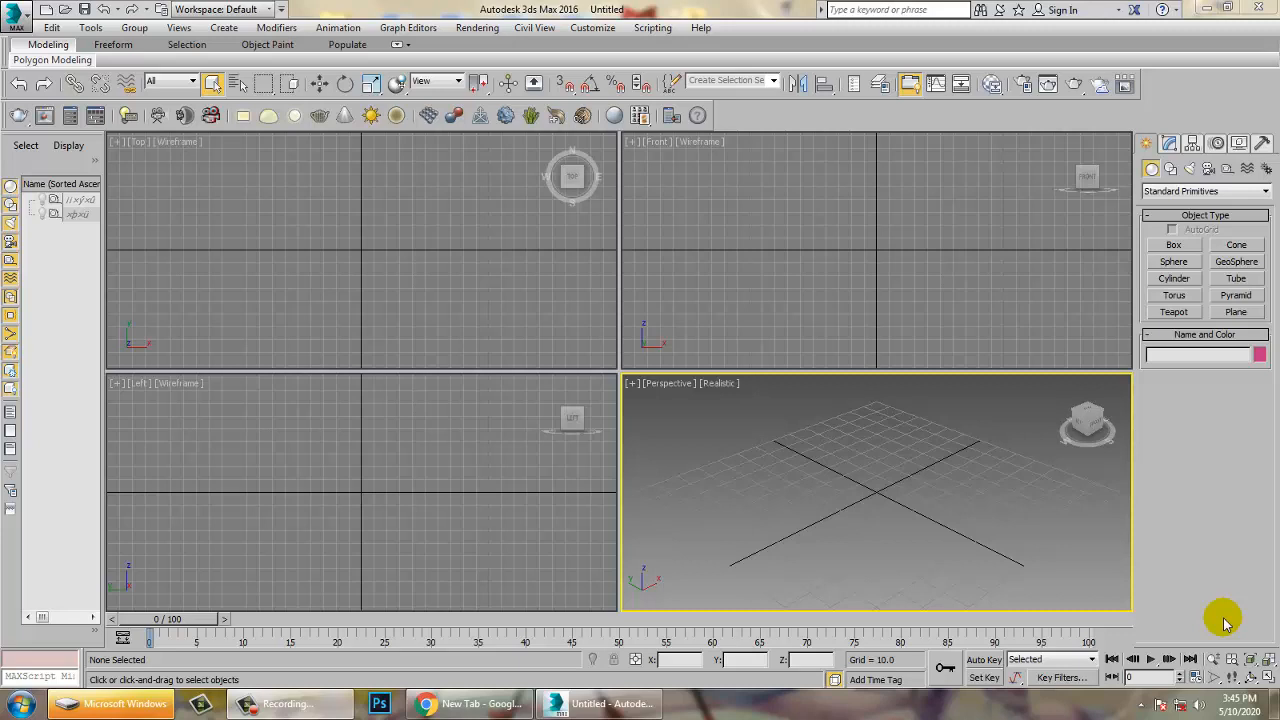
# Maximize the Perspective view and draw a long plane with 189 length and 15 width segments
pyautogui.click(869, 247)
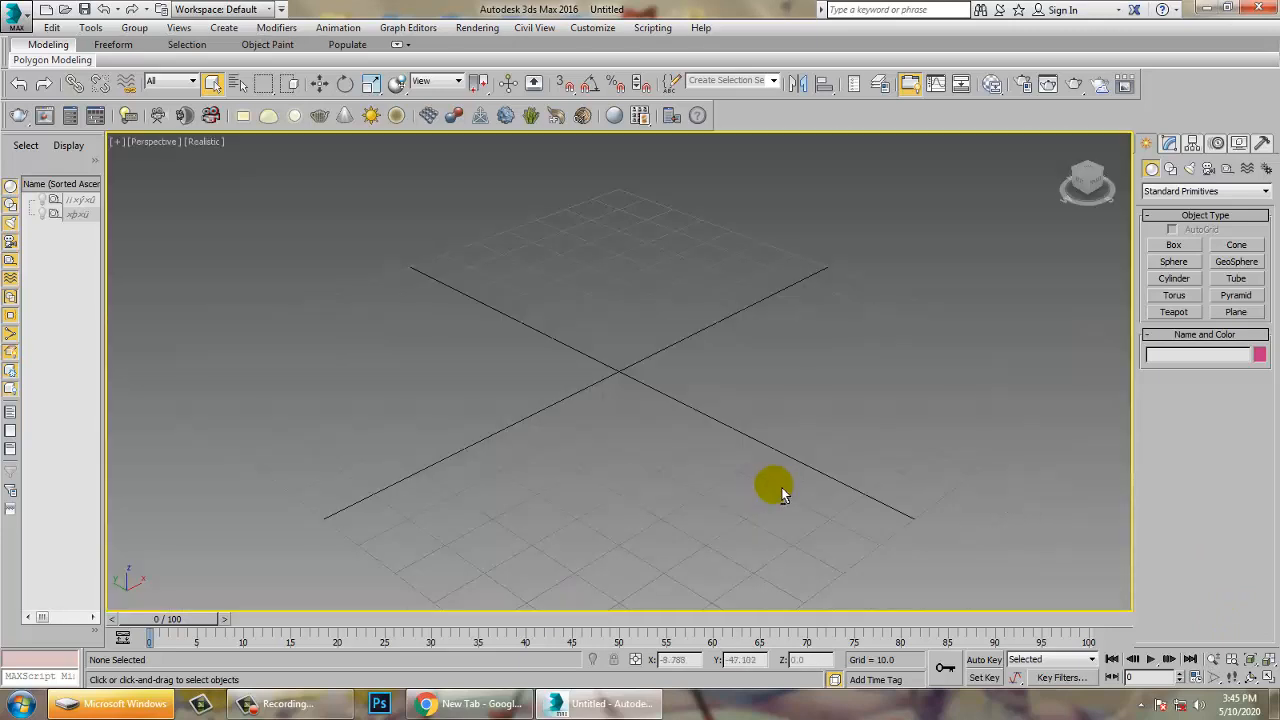
pyautogui.click(1236, 311)
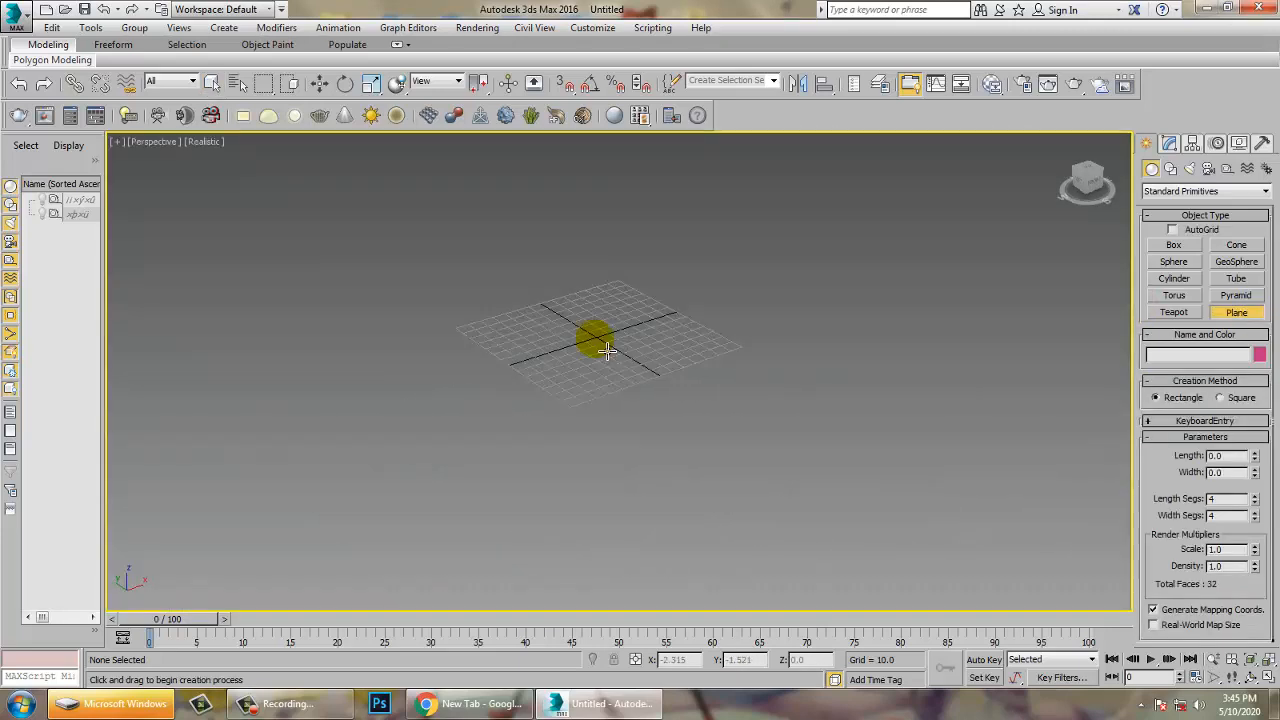
pyautogui.moveTo(600, 350); pyautogui.dragTo(1070, 520)
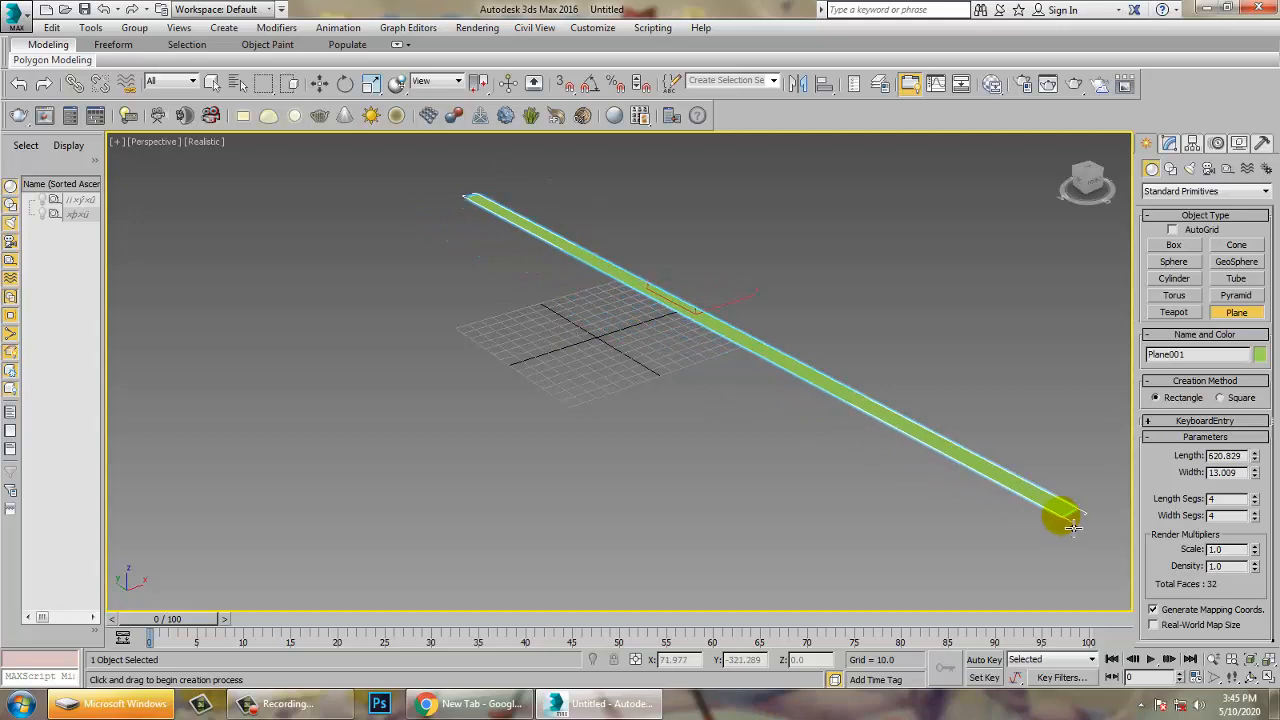
pyautogui.click(318, 84)
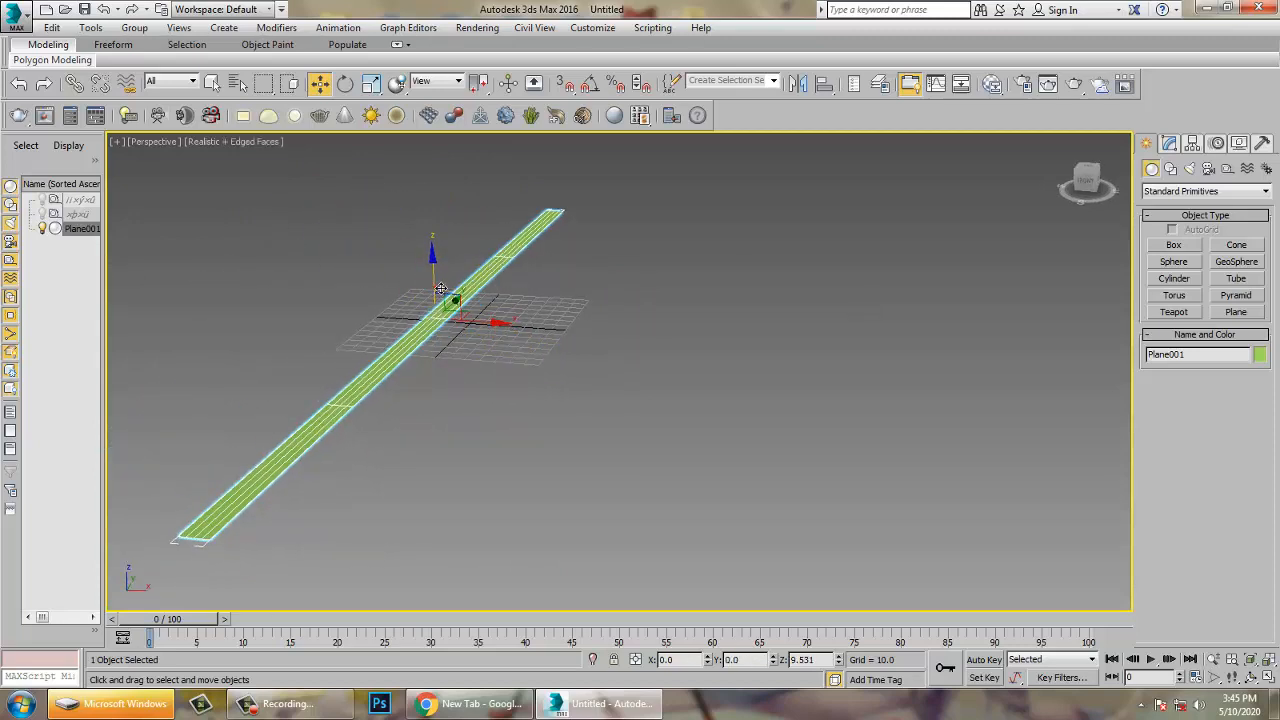
pyautogui.click(1168, 143)
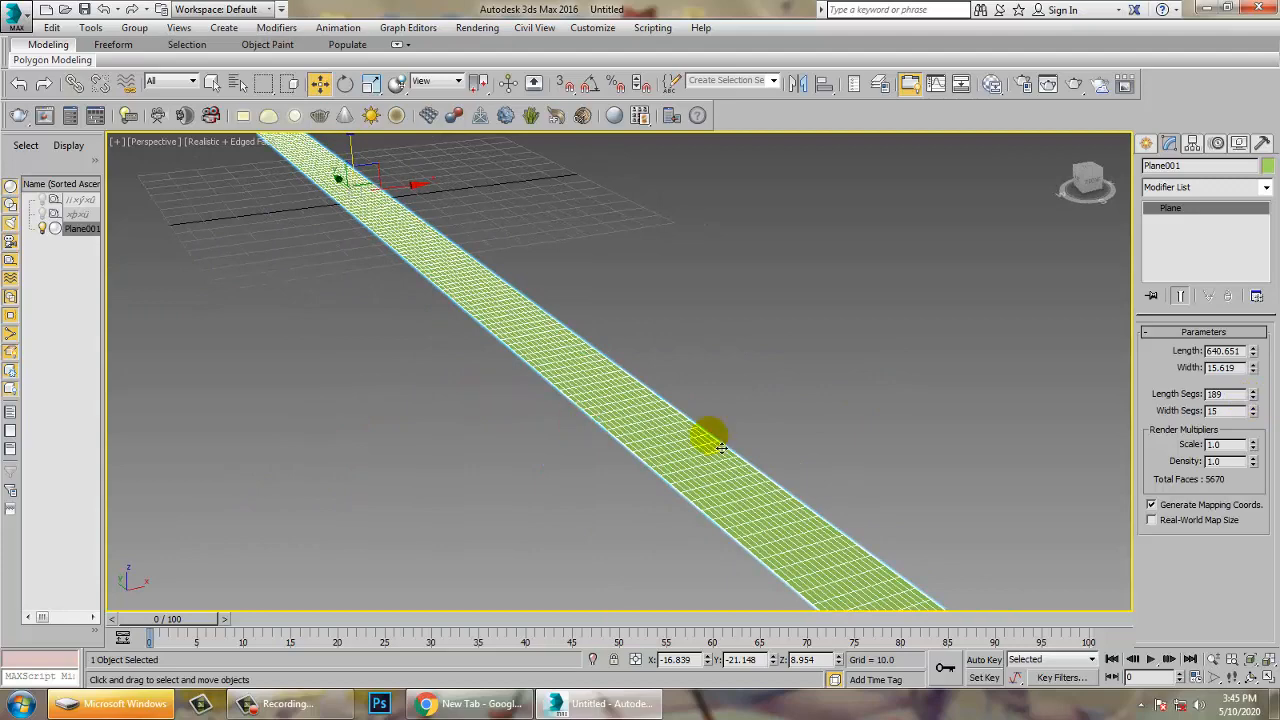
pyautogui.moveTo(715, 445); pyautogui.dragTo(745, 420)
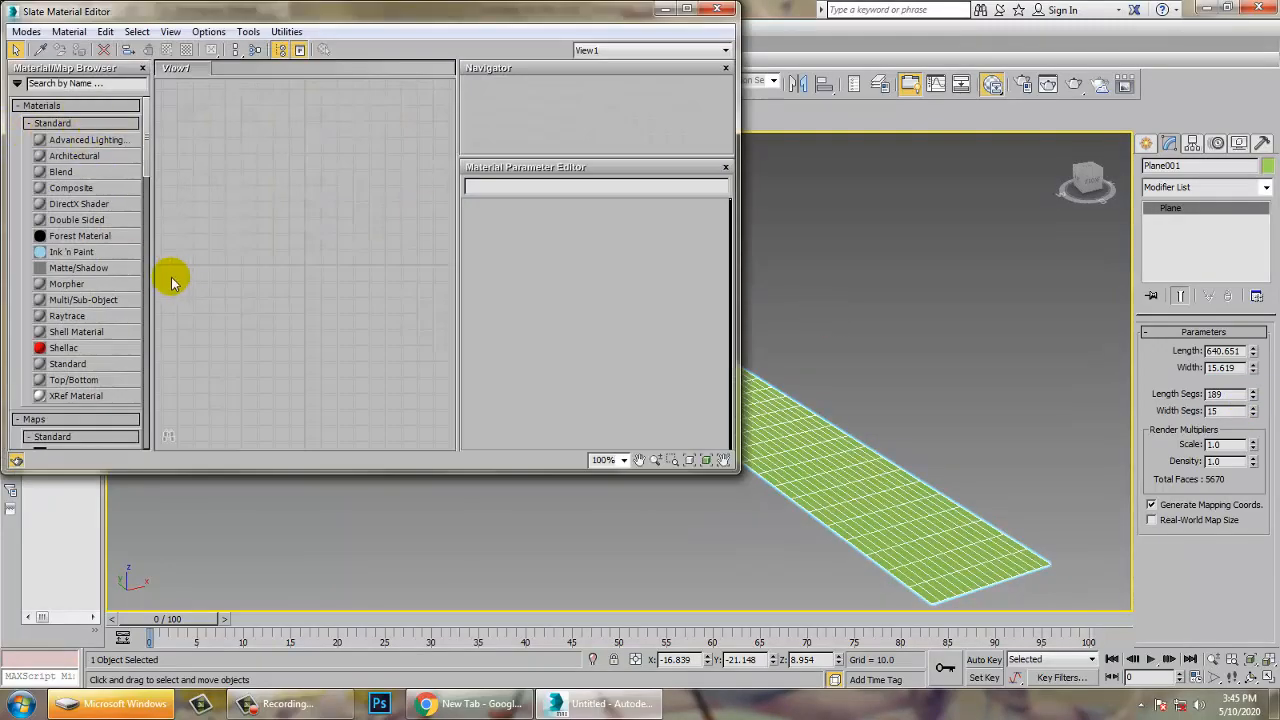
# In the Compact Material Editor, load Desktop/max/1.jpg as Diffuse bitmap and assign it to the plane
pyautogui.click(26, 31)
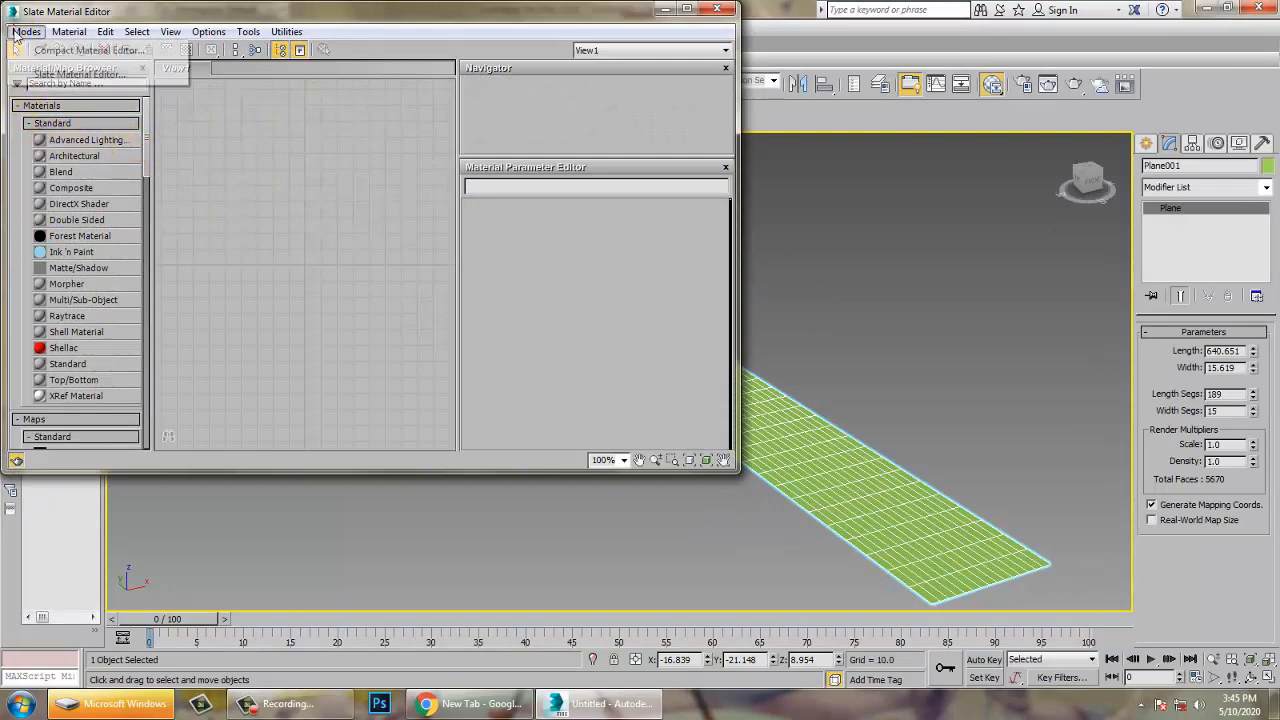
pyautogui.click(87, 50)
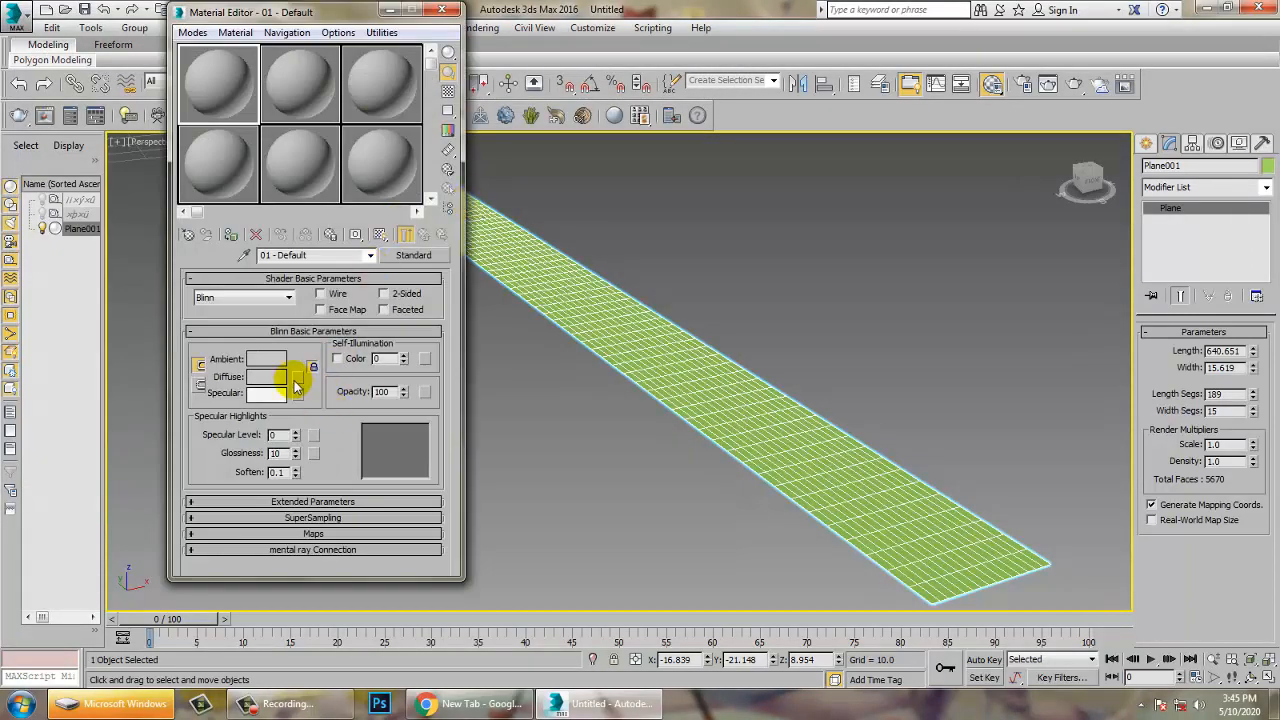
pyautogui.click(312, 377)
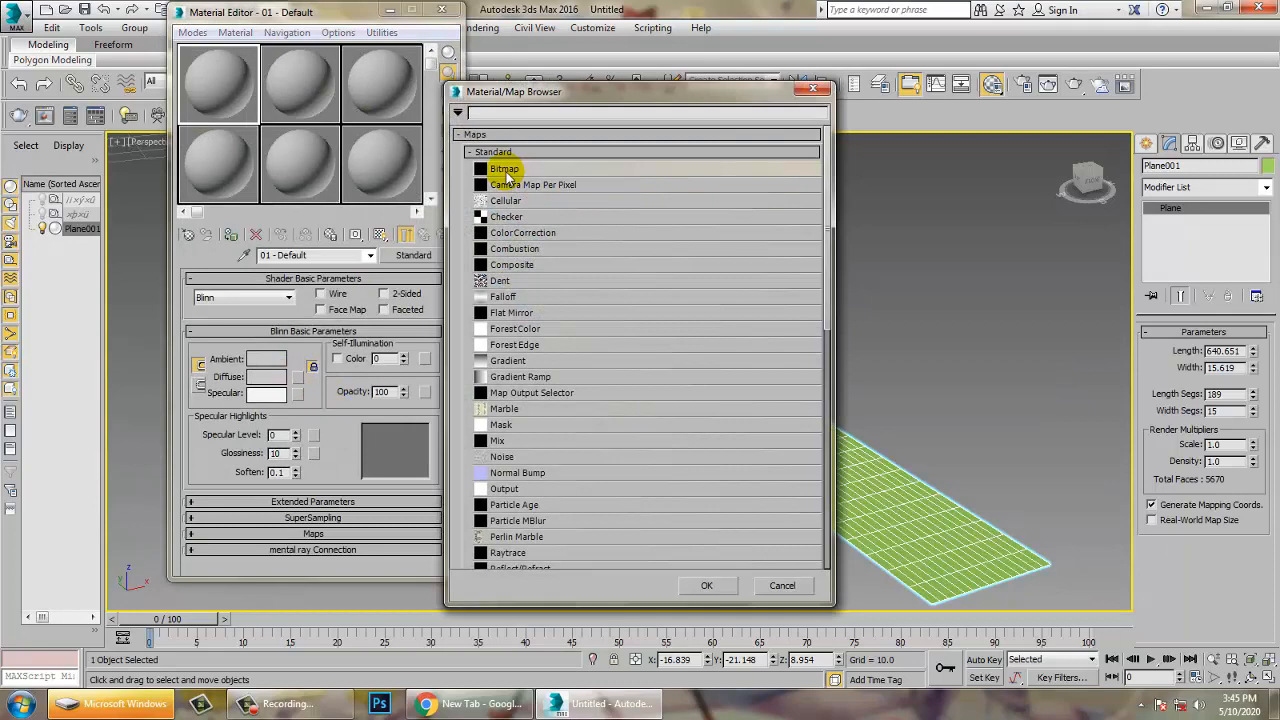
pyautogui.doubleClick(504, 168)
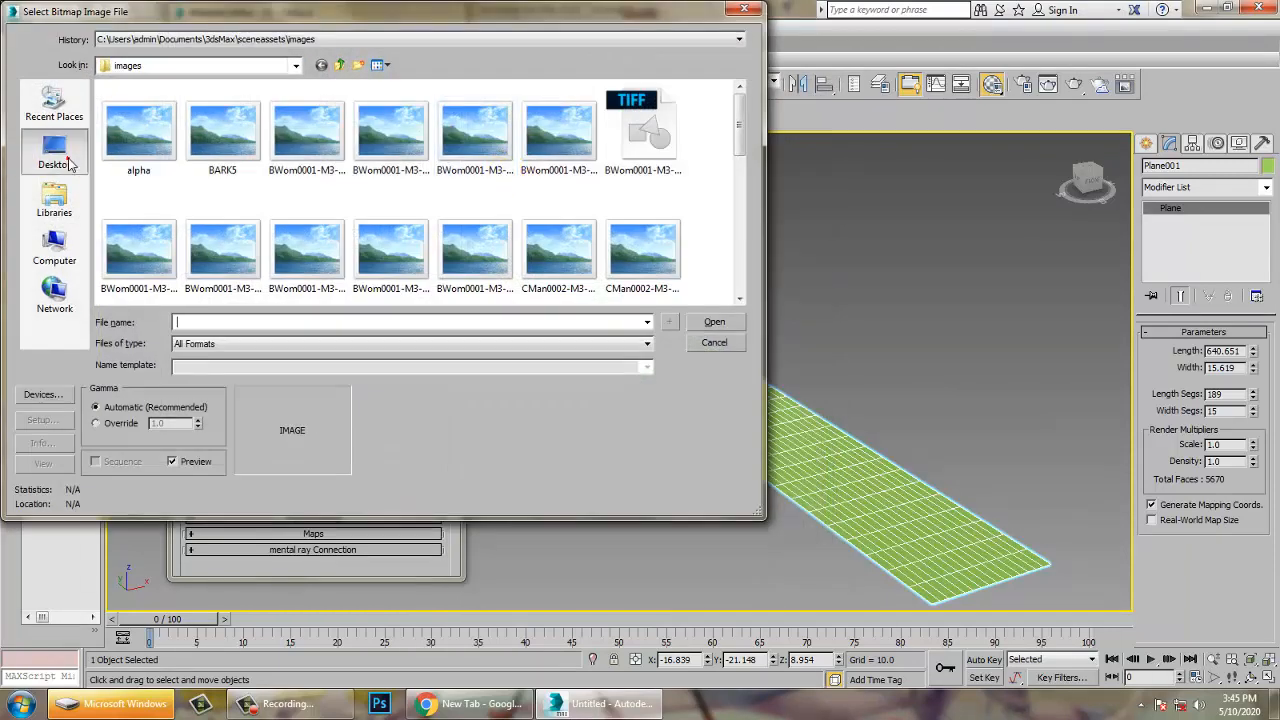
pyautogui.click(54, 152)
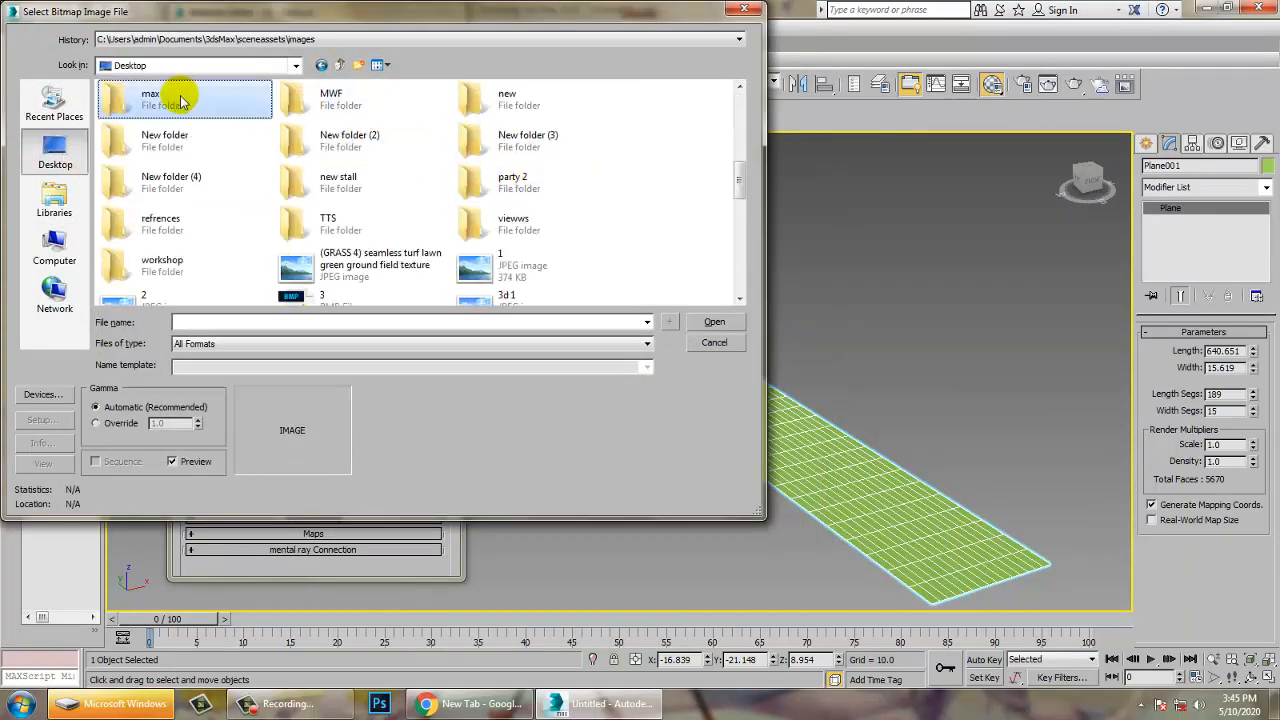
pyautogui.doubleClick(150, 98)
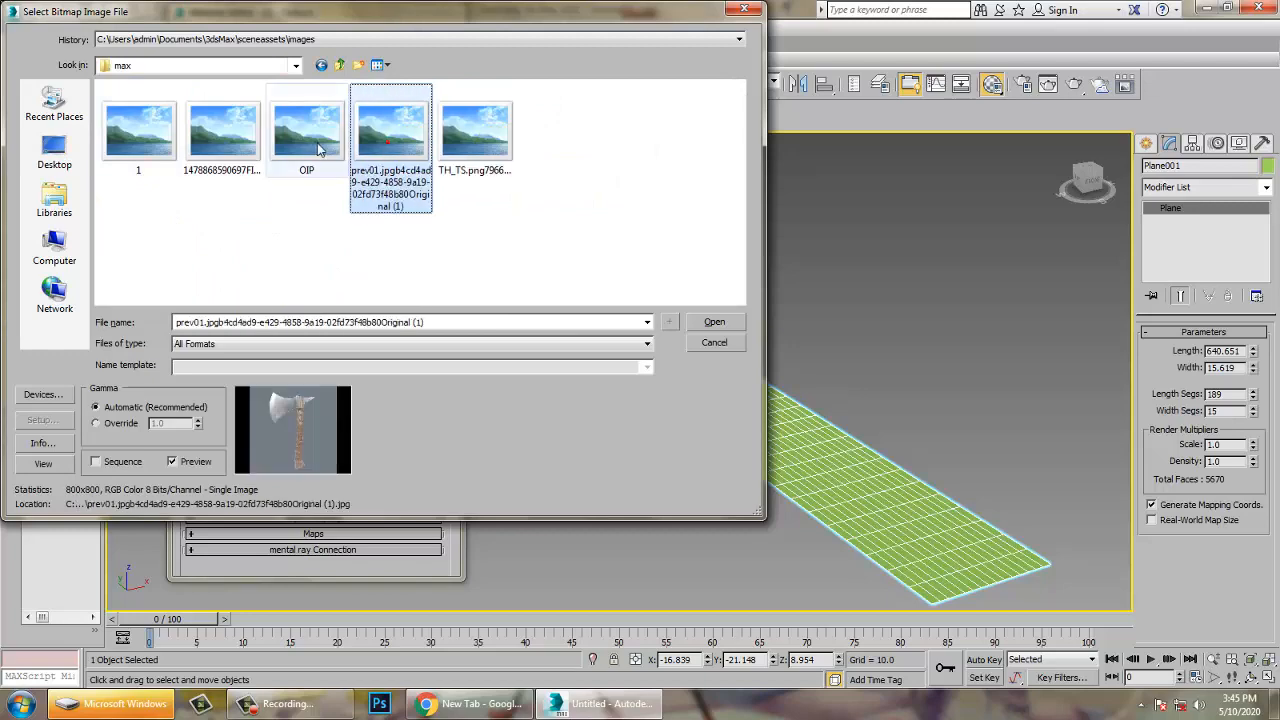
pyautogui.click(138, 130)
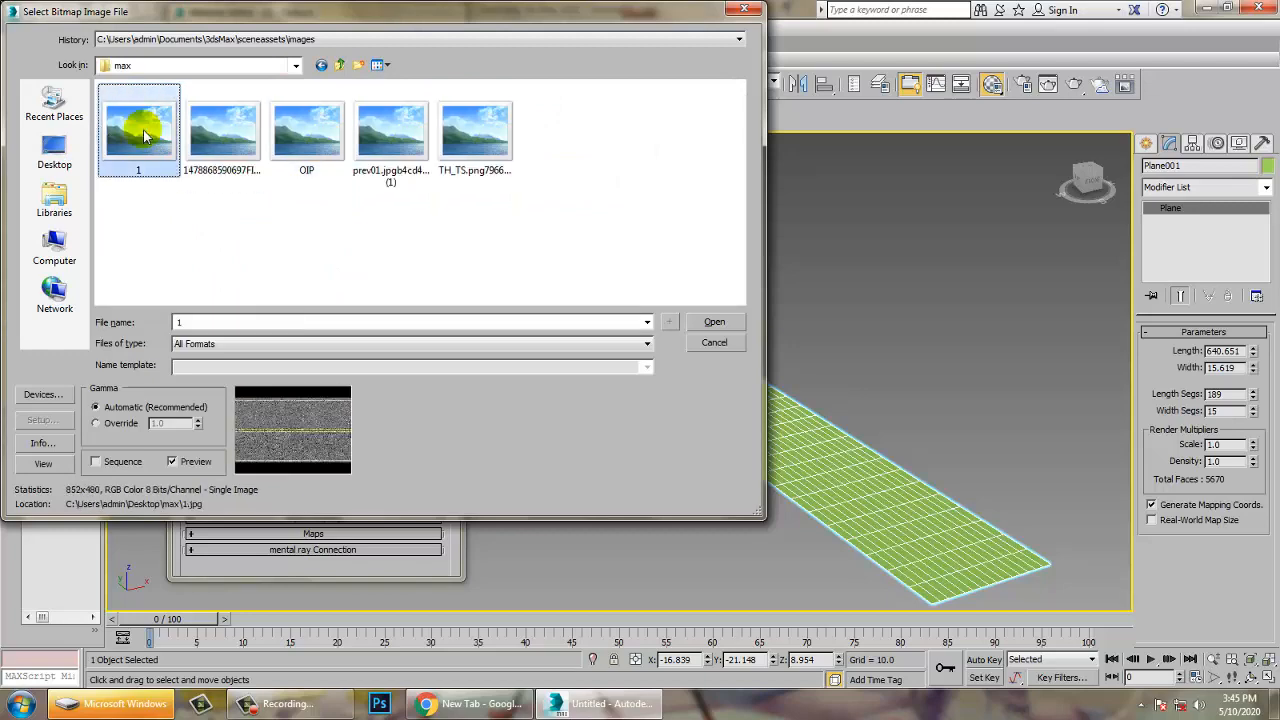
pyautogui.click(714, 321)
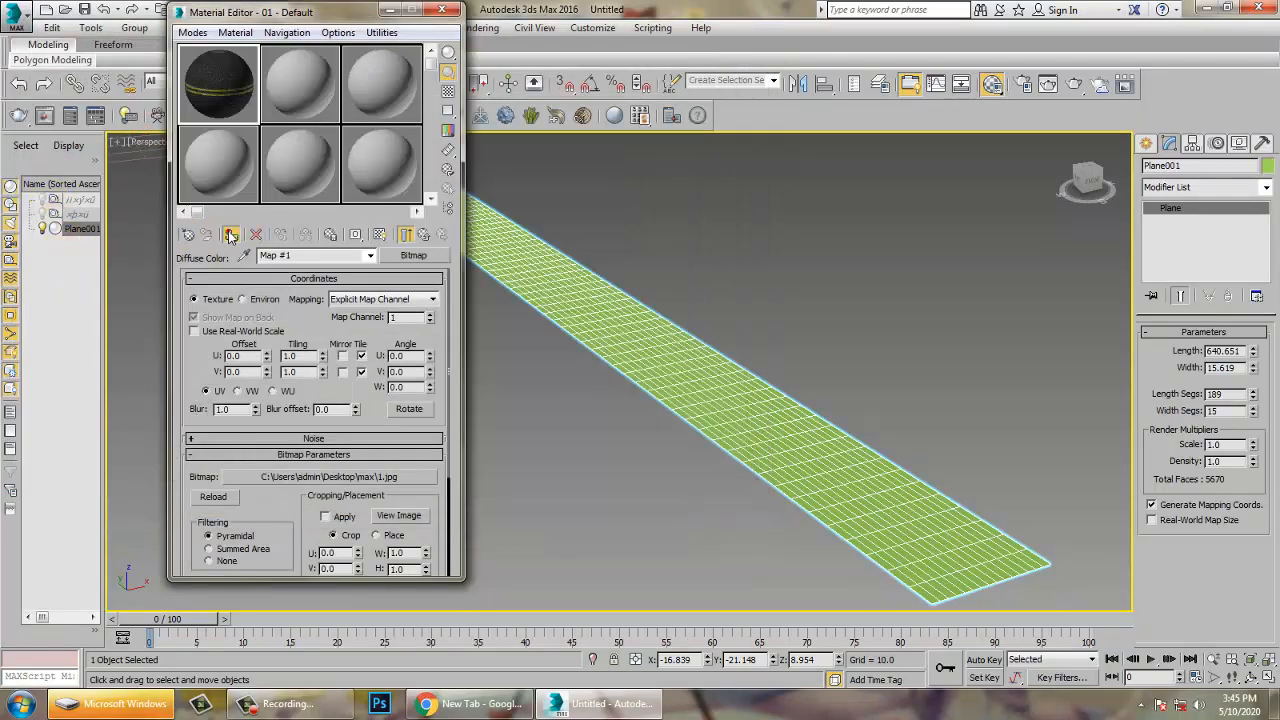
pyautogui.click(424, 234)
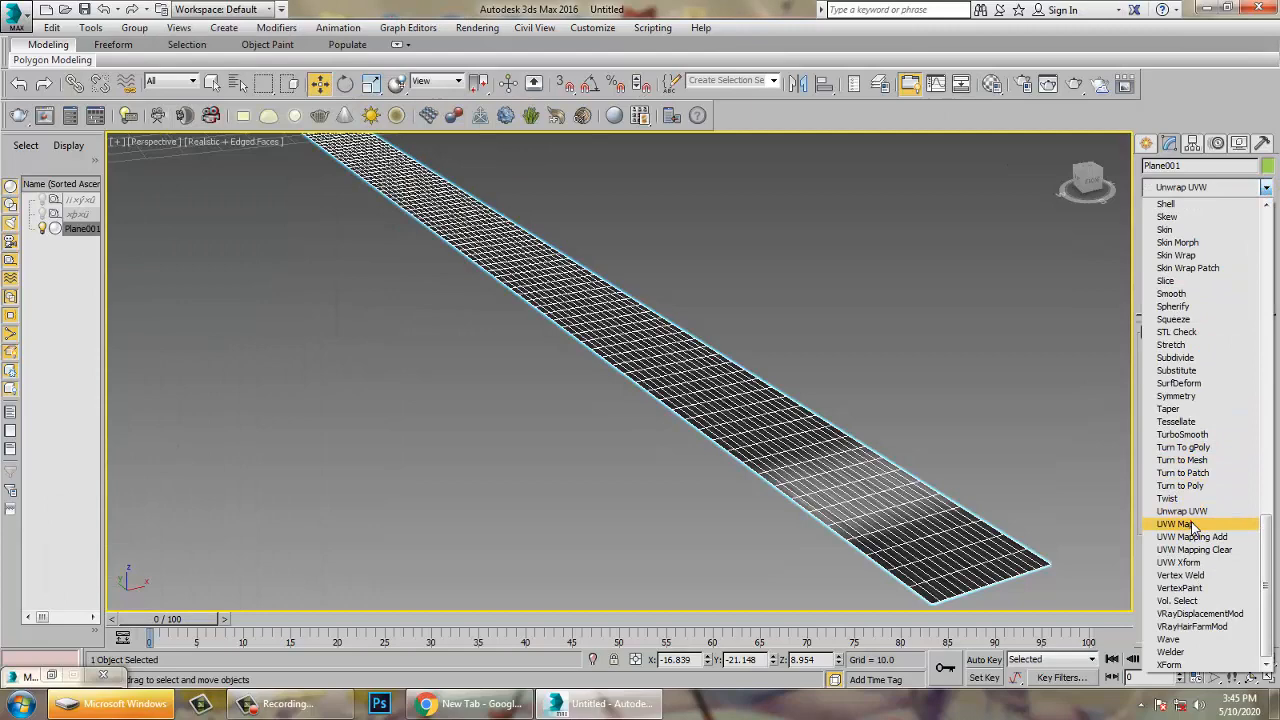
# Align the texture with a Box UVW Map gizmo, then convert the plane to Editable Poly
pyautogui.click(1175, 523)
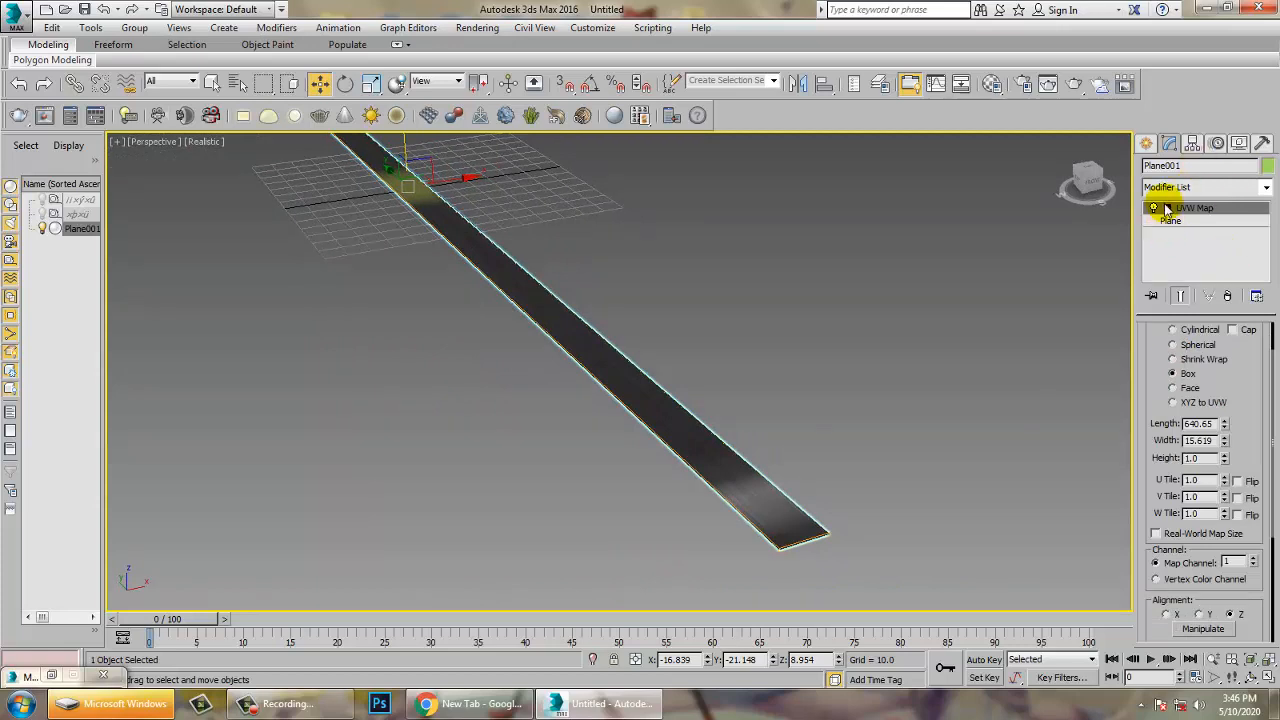
pyautogui.click(1170, 220)
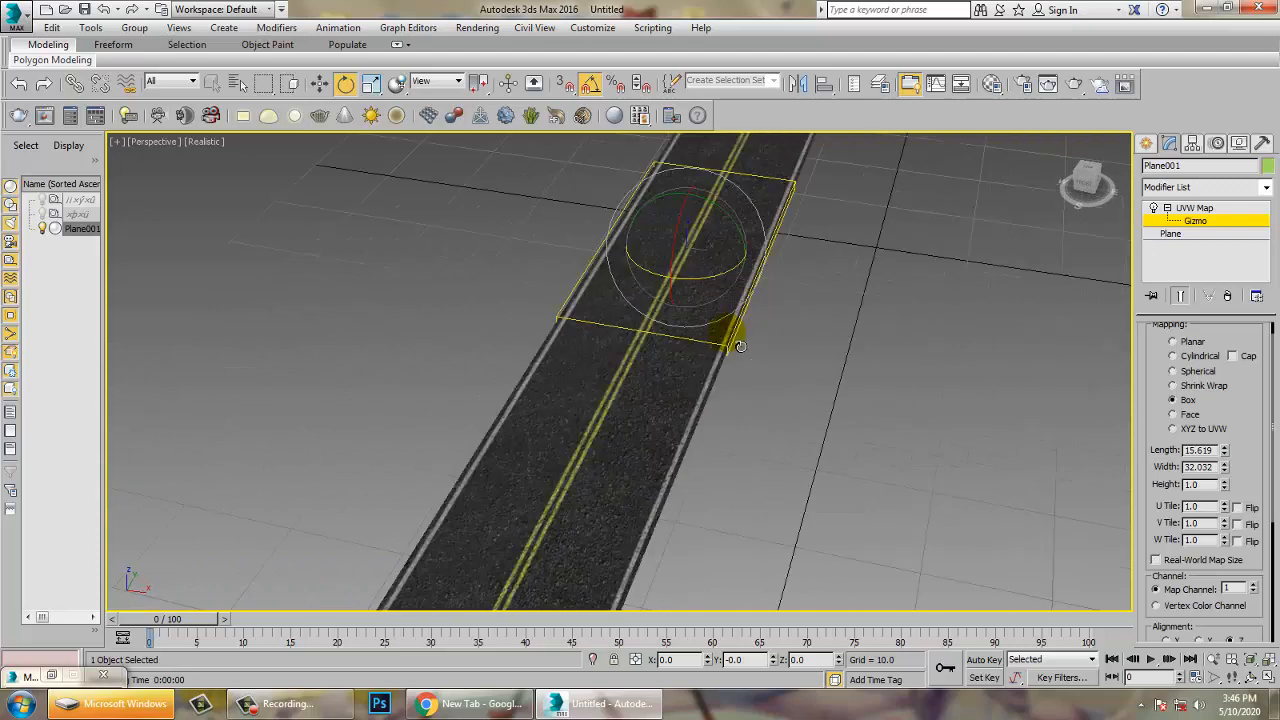
pyautogui.rightClick(740, 345)
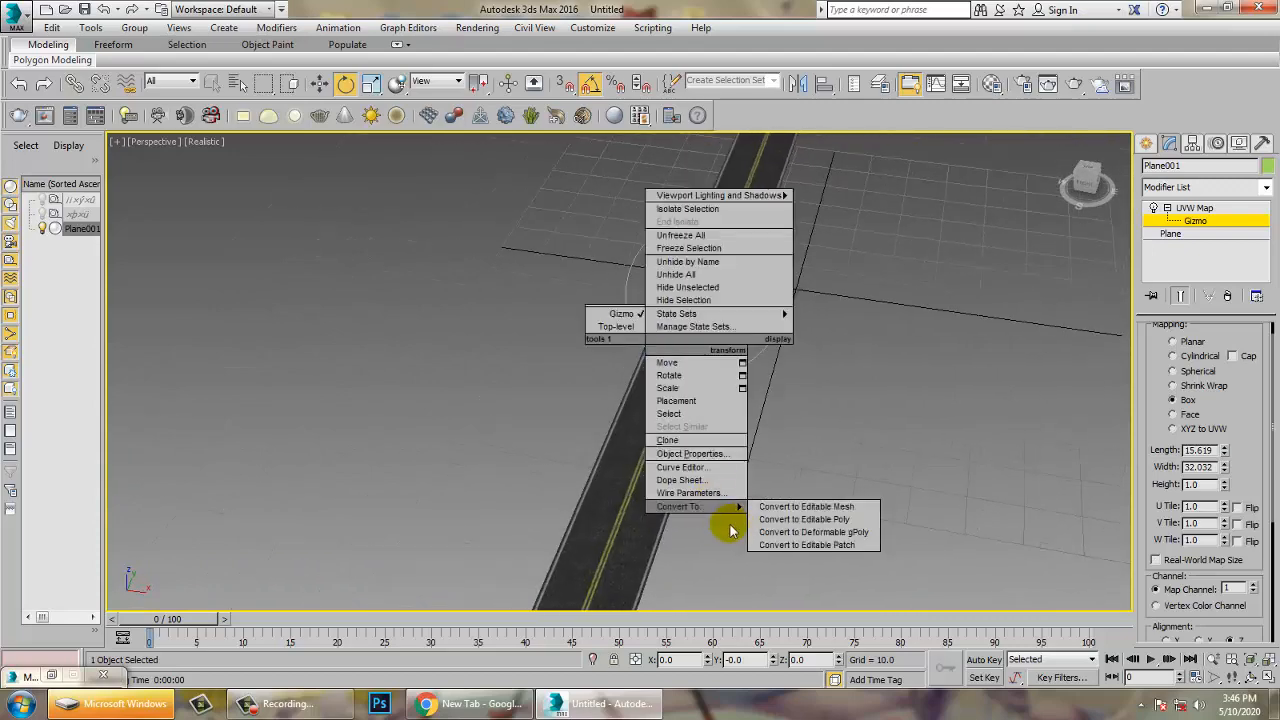
pyautogui.click(805, 518)
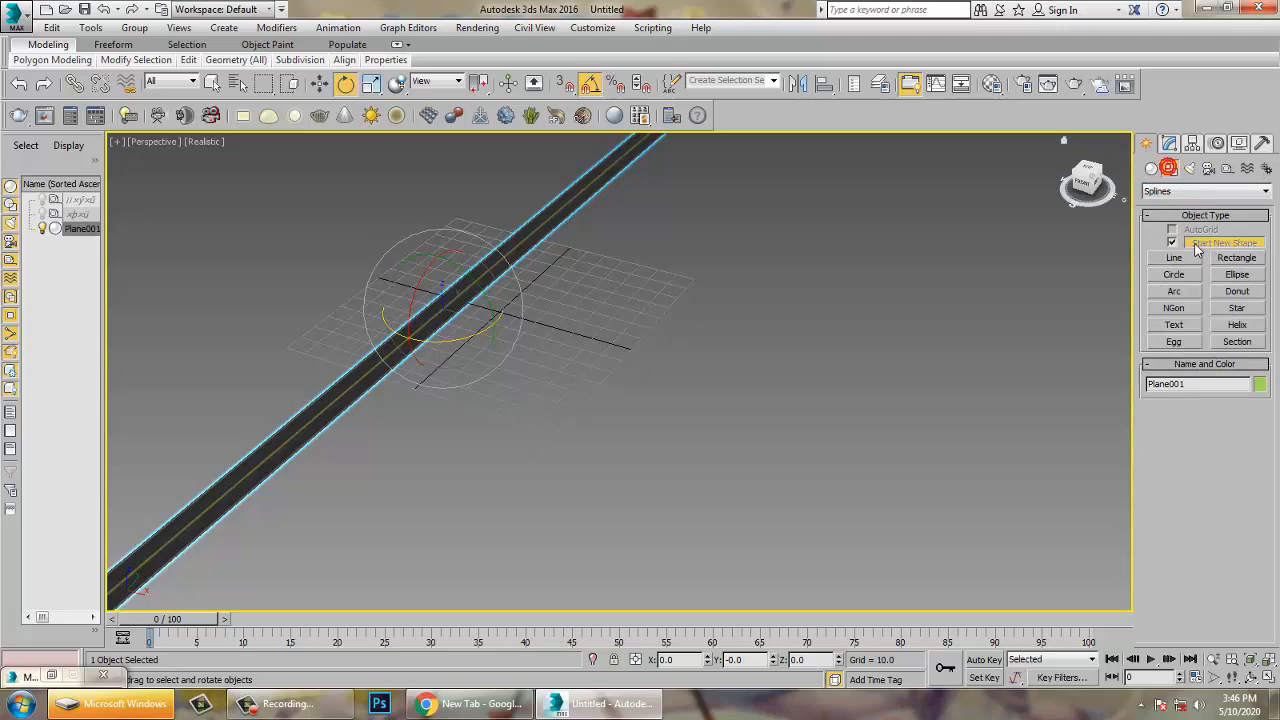
# Draw Line001 as an S-shaped Bezier curve in the Top view and adjust its points
pyautogui.click(1173, 257)
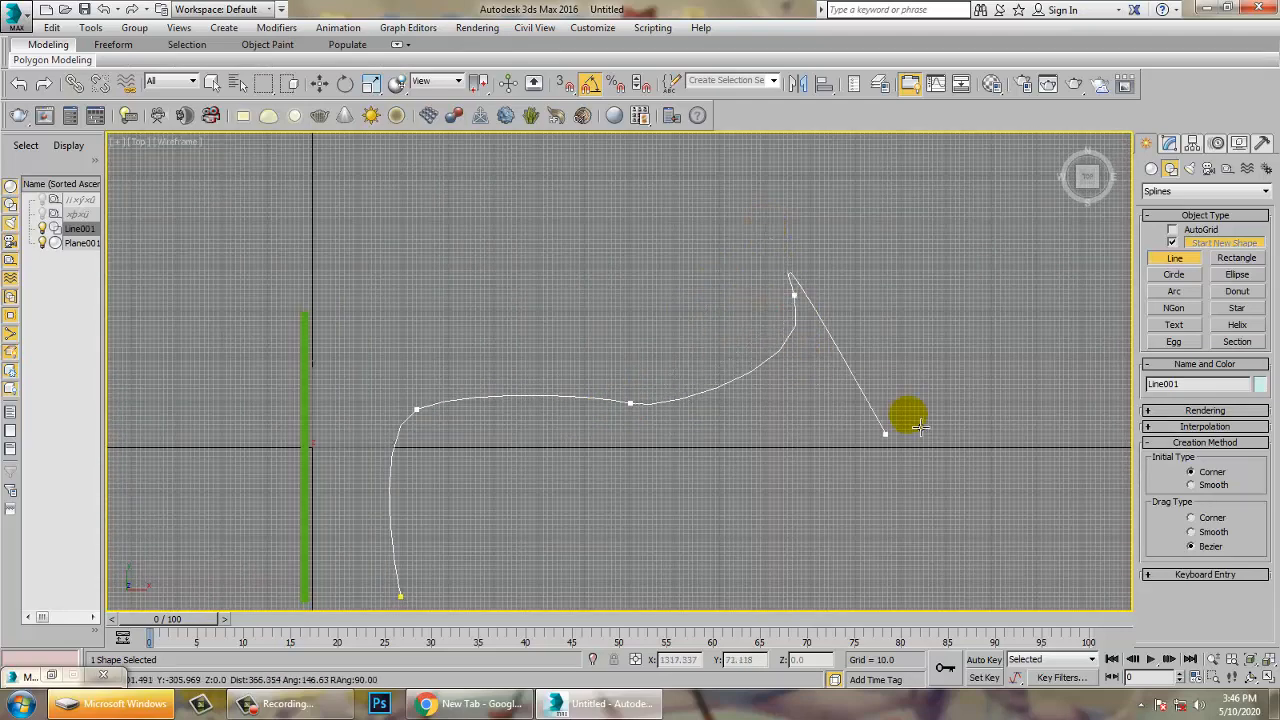
pyautogui.press('Delete')
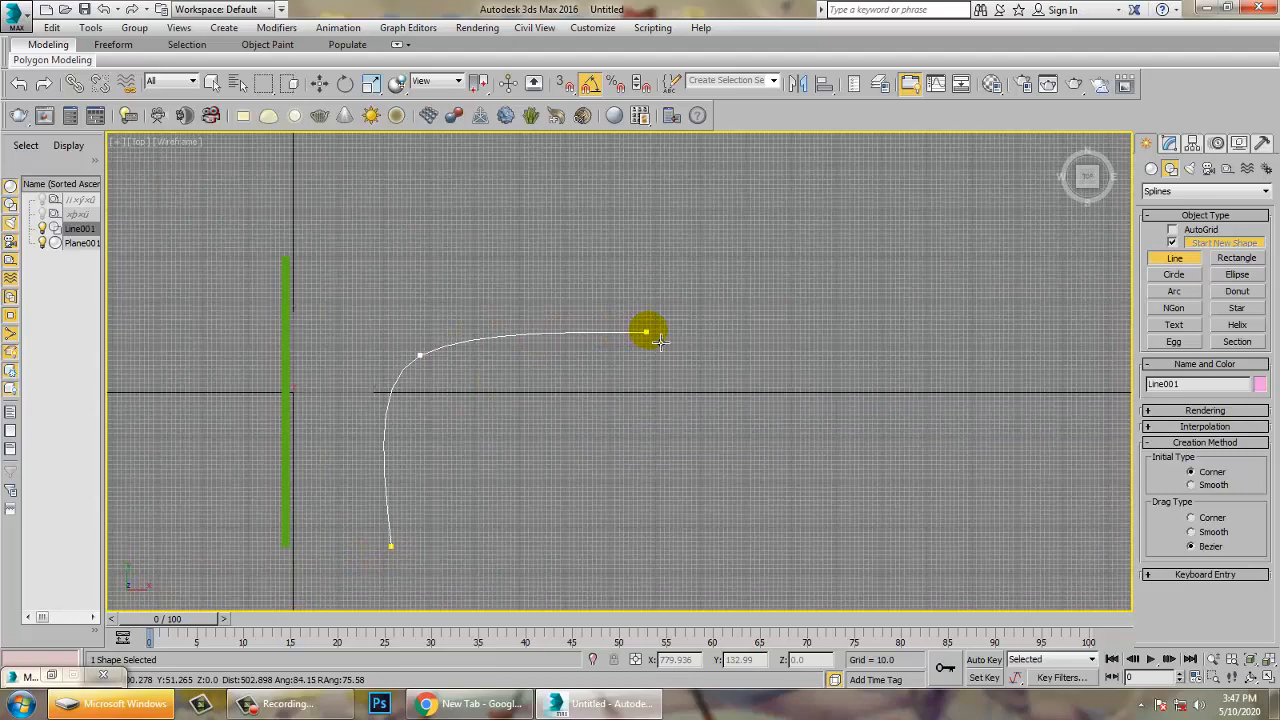
pyautogui.moveTo(647, 330); pyautogui.dragTo(690, 290)
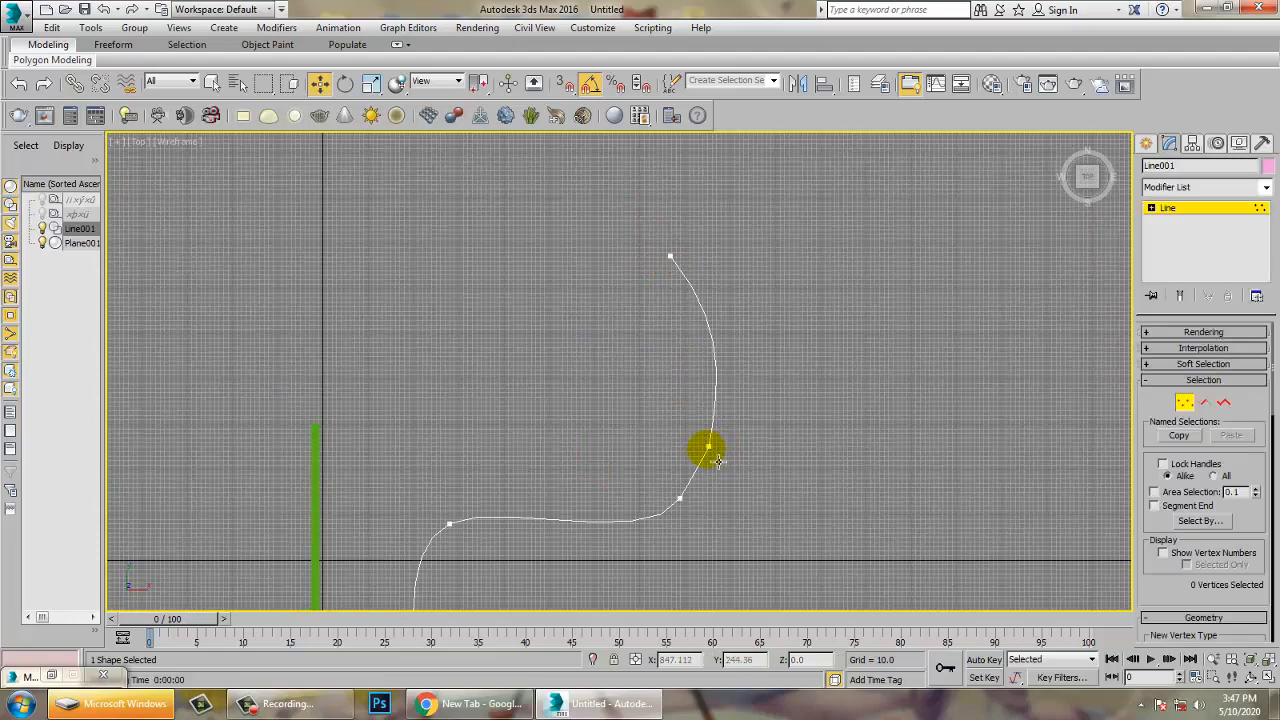
pyautogui.moveTo(707, 448); pyautogui.dragTo(700, 468)
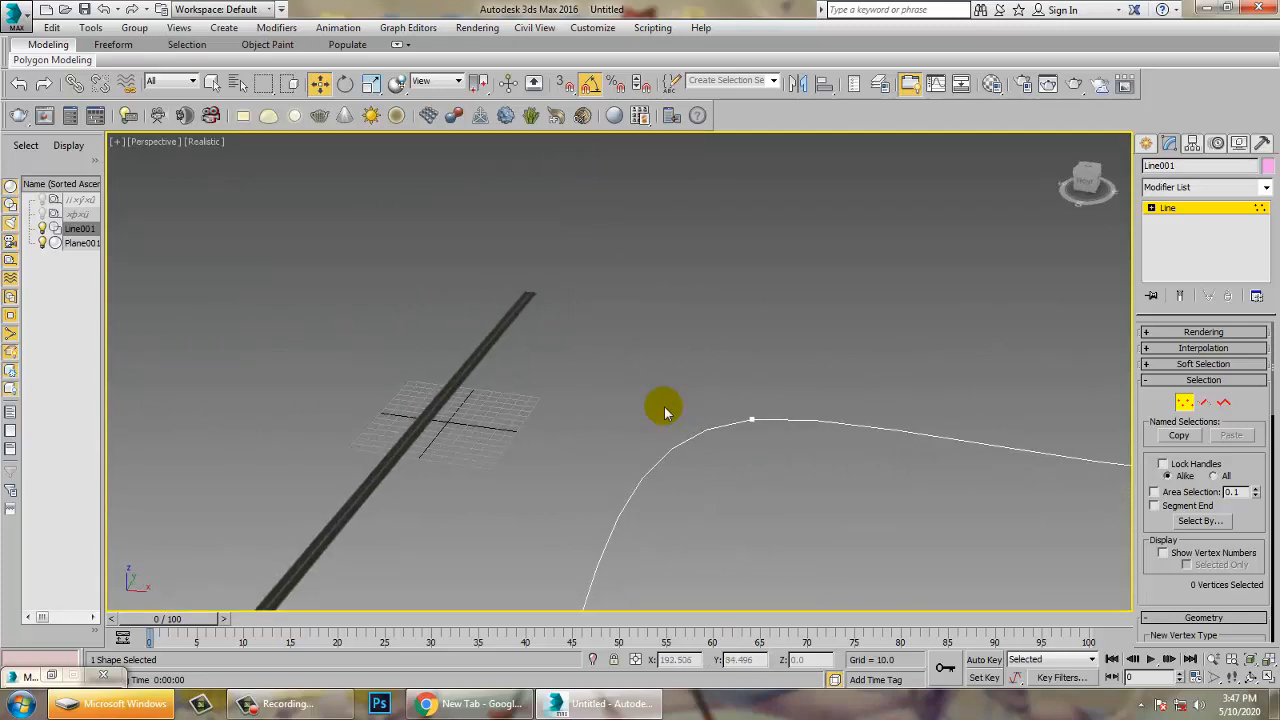
# Select the road plane and add a Path Deform Binding modifier
pyautogui.click(665, 410)
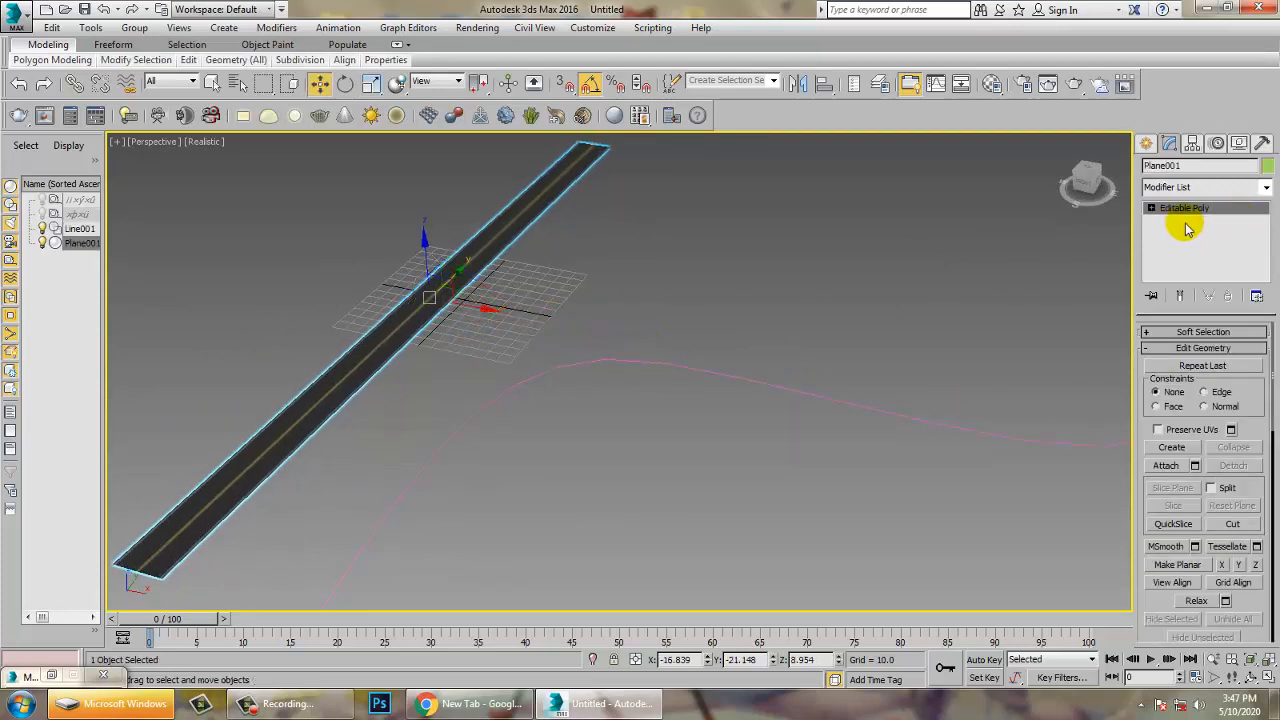
pyautogui.click(1146, 143)
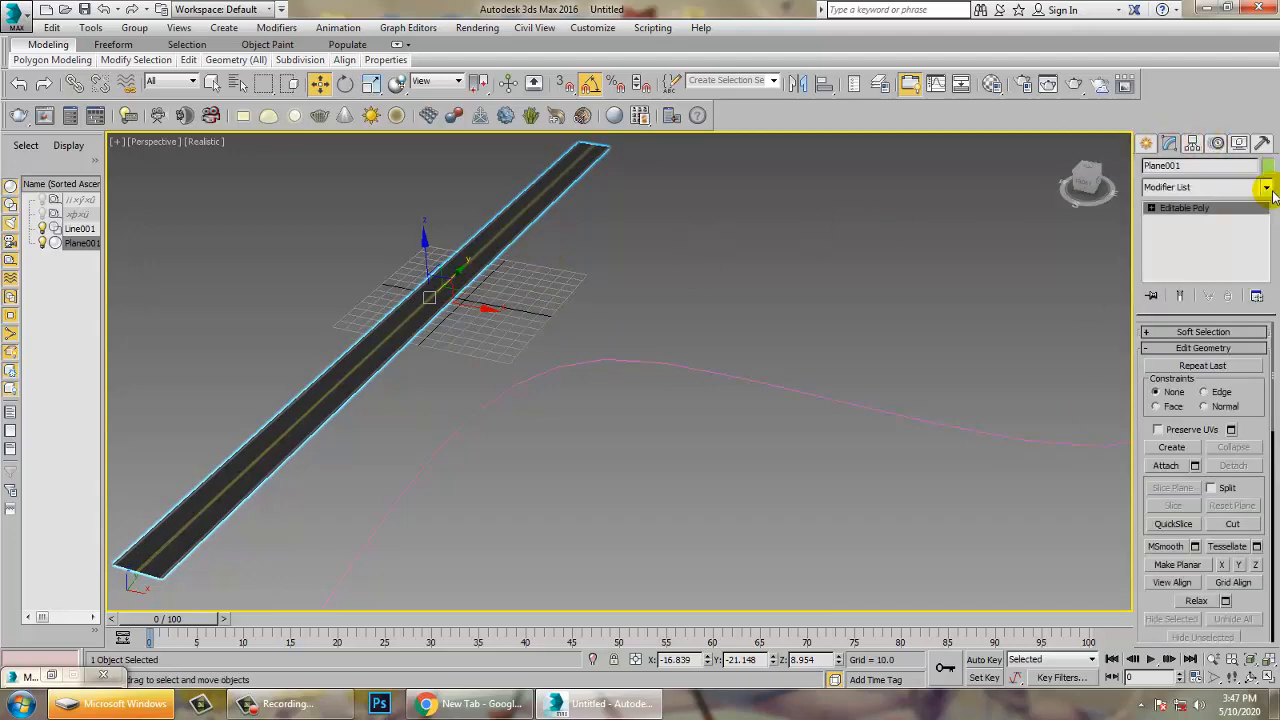
pyautogui.click(1265, 187)
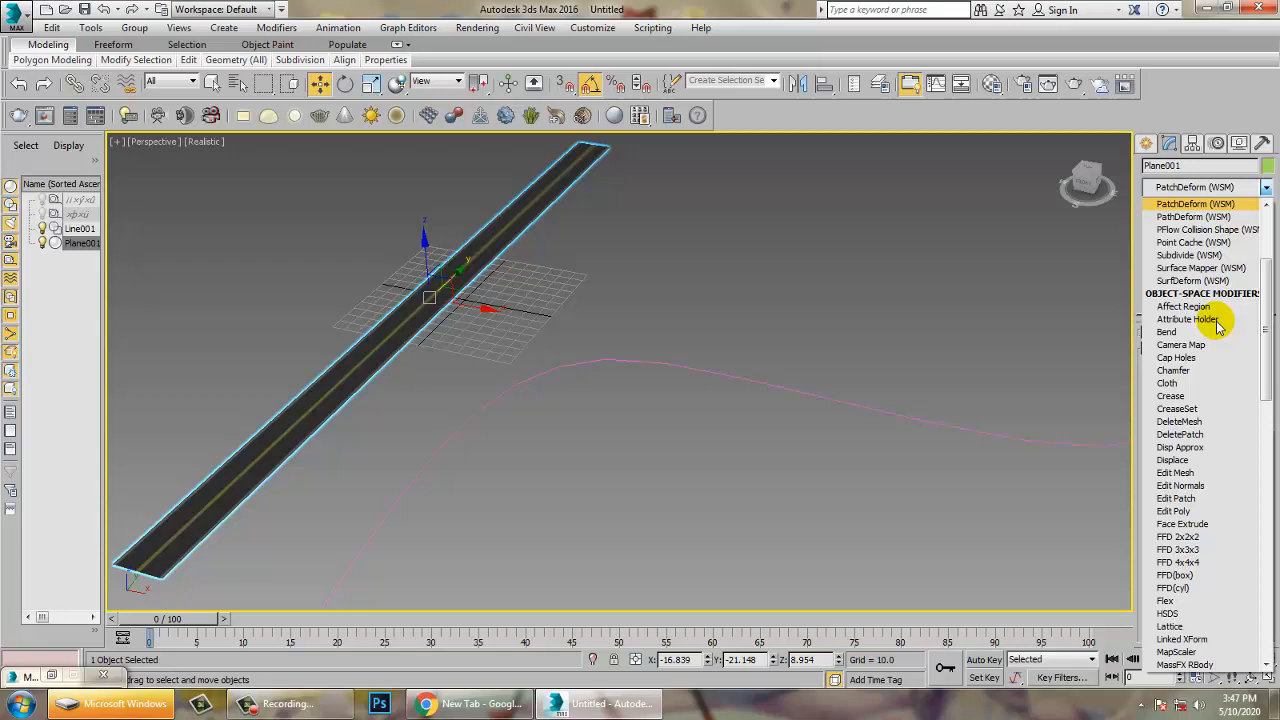
pyautogui.click(1195, 204)
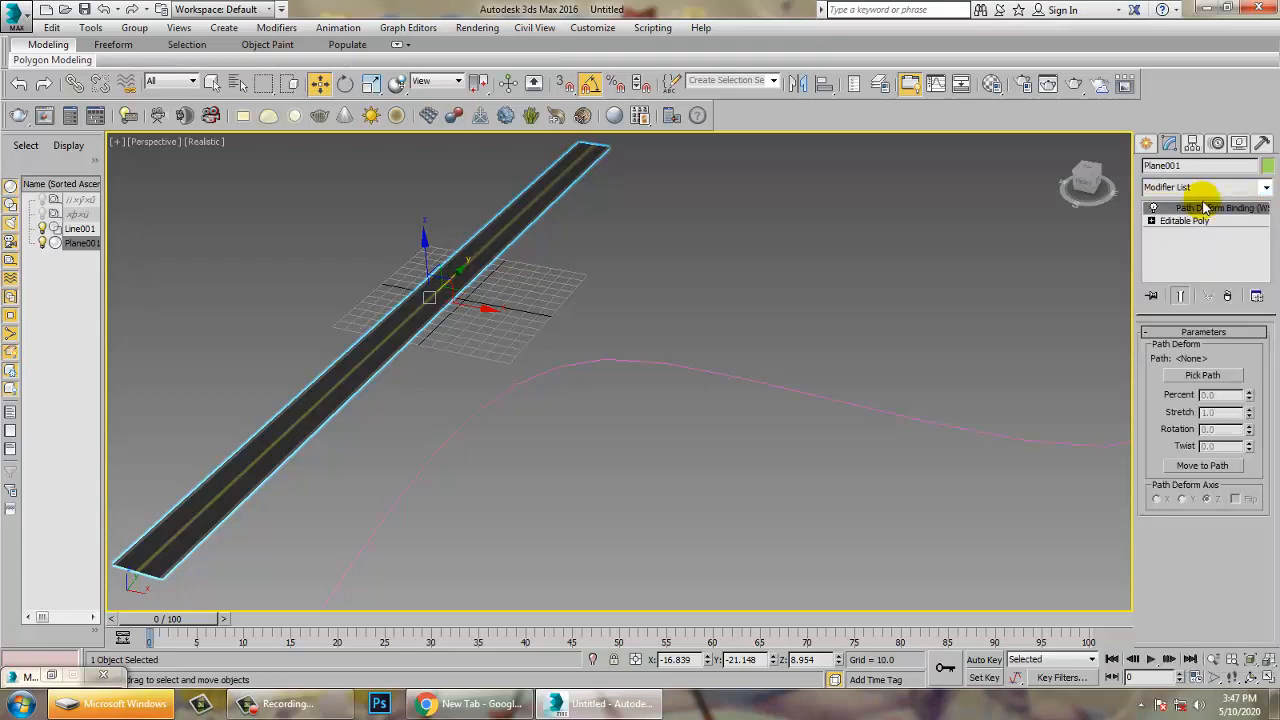
# Pick Line001 as the path, move the road to the path, and set the Y axis
pyautogui.click(1202, 375)
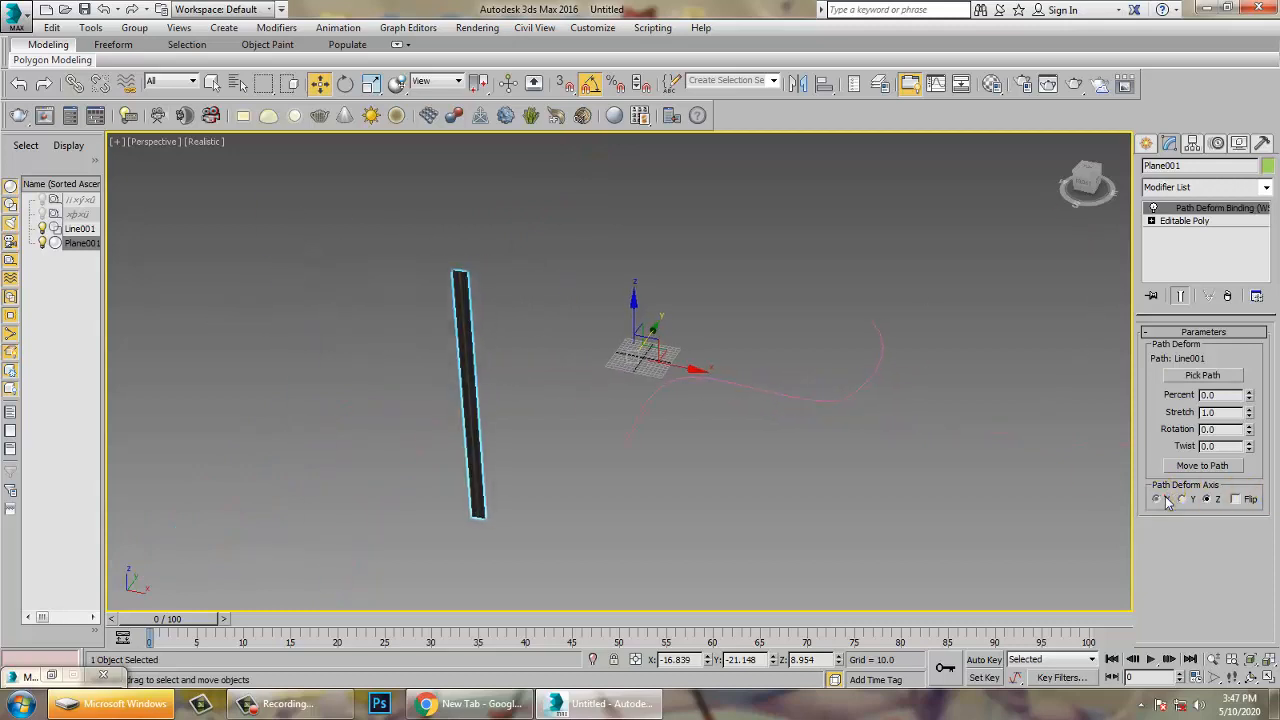
pyautogui.click(1202, 465)
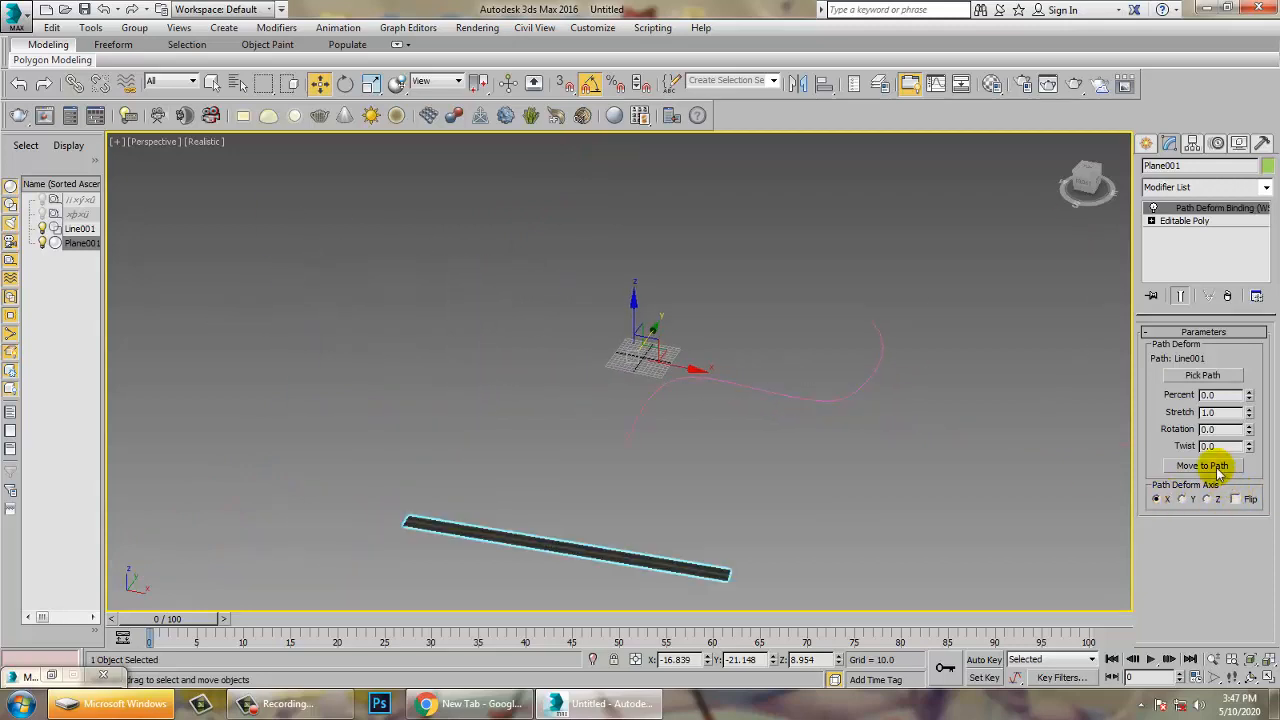
pyautogui.click(1202, 465)
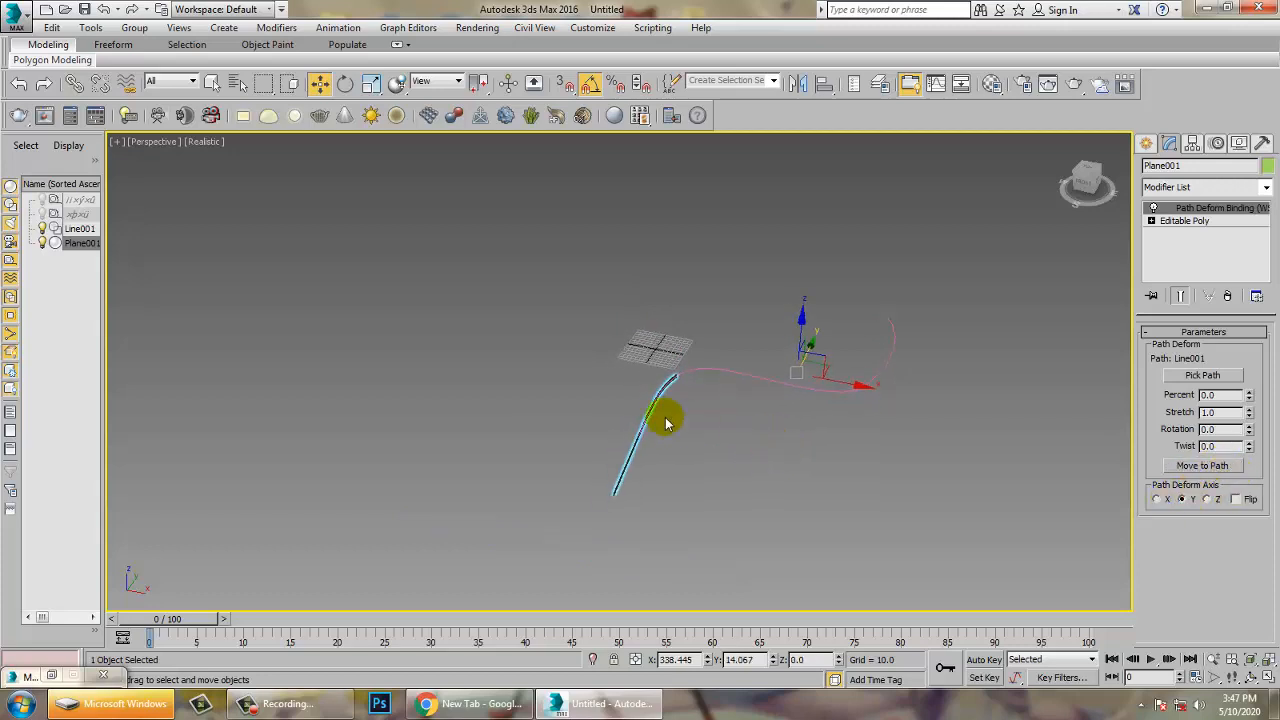
pyautogui.click(1166, 499)
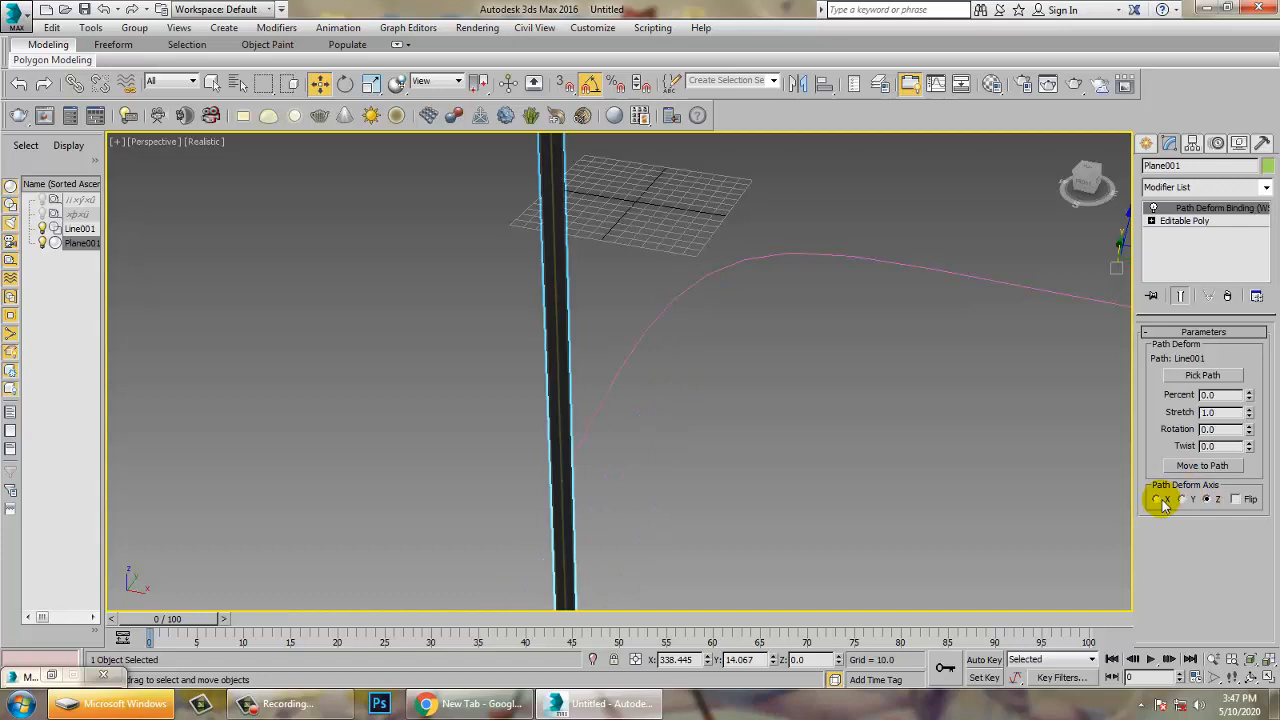
pyautogui.click(1204, 498)
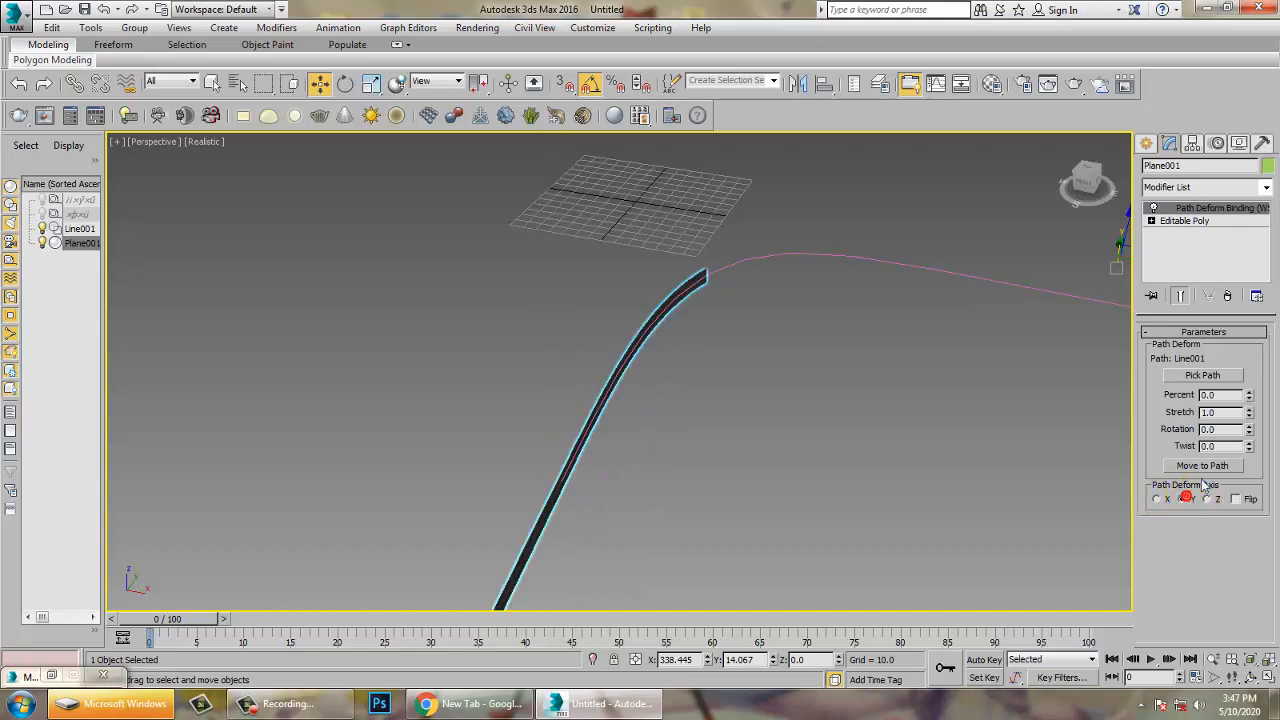
pyautogui.click(1157, 499)
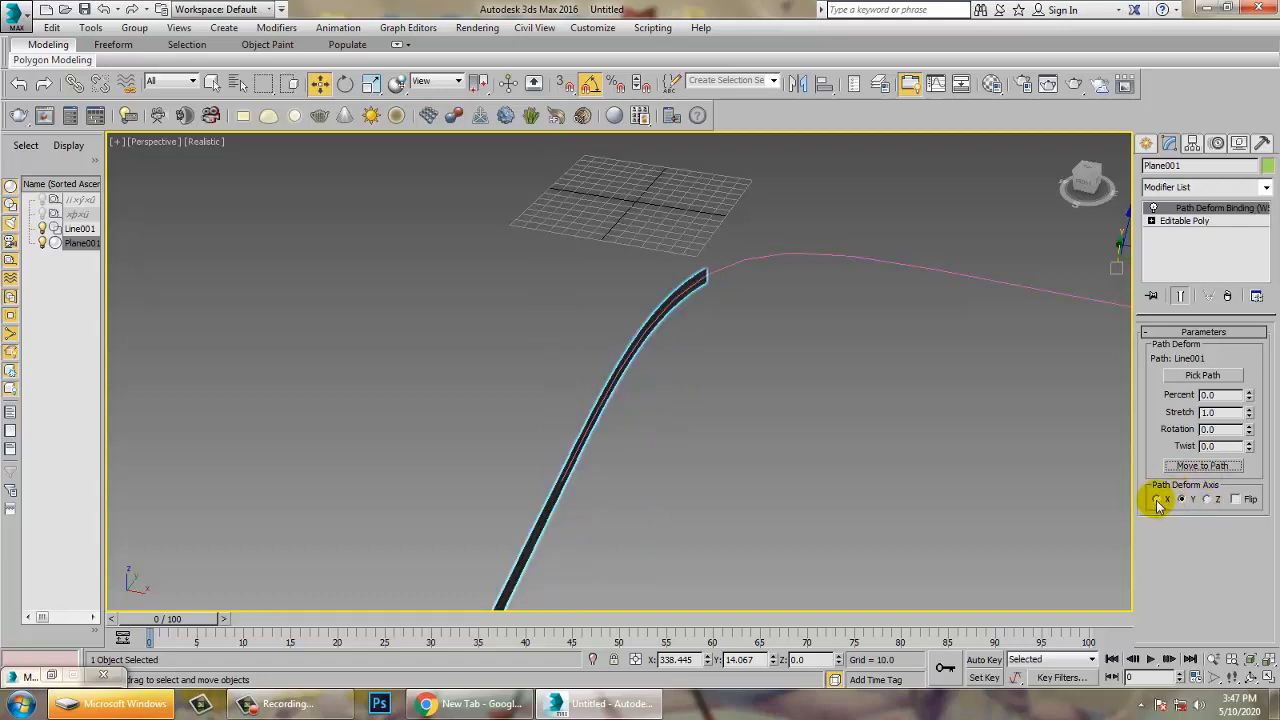
pyautogui.click(1158, 499)
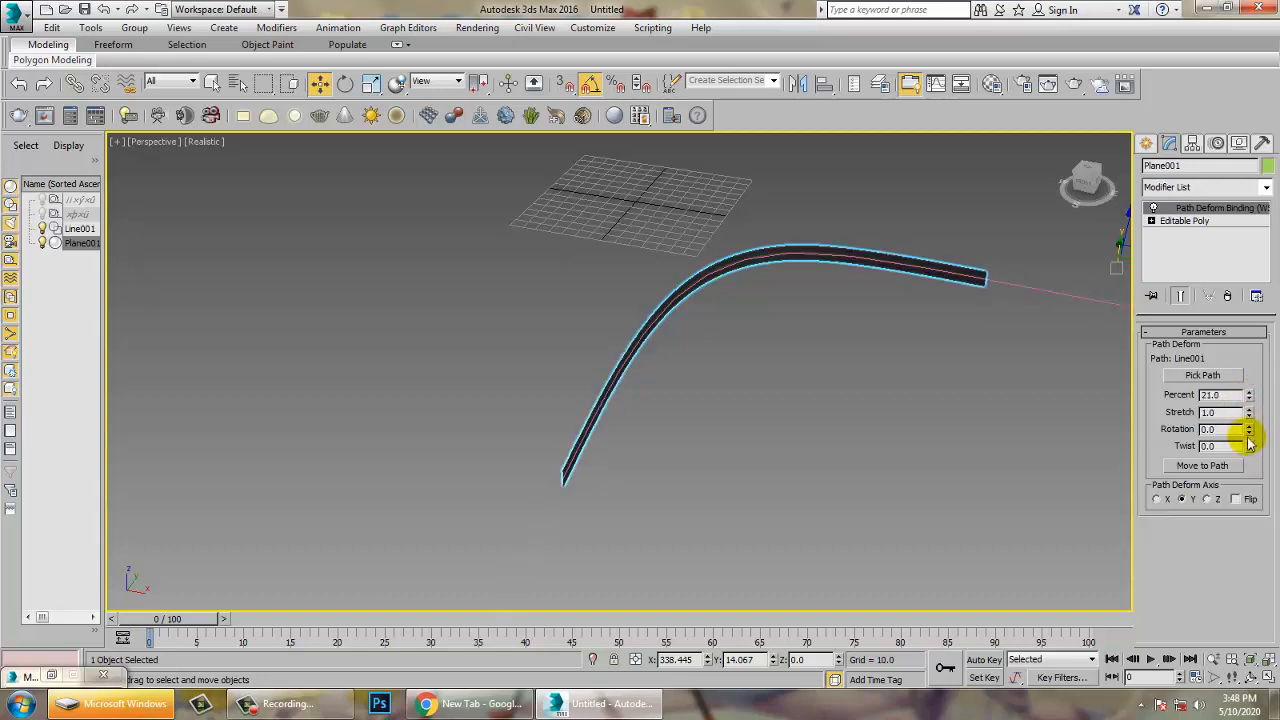
# Set Percent 36.5, Stretch 1.45 and Rotation 90, then turn on Edged Faces
pyautogui.tripleClick(1210, 429)
pyautogui.write('90')
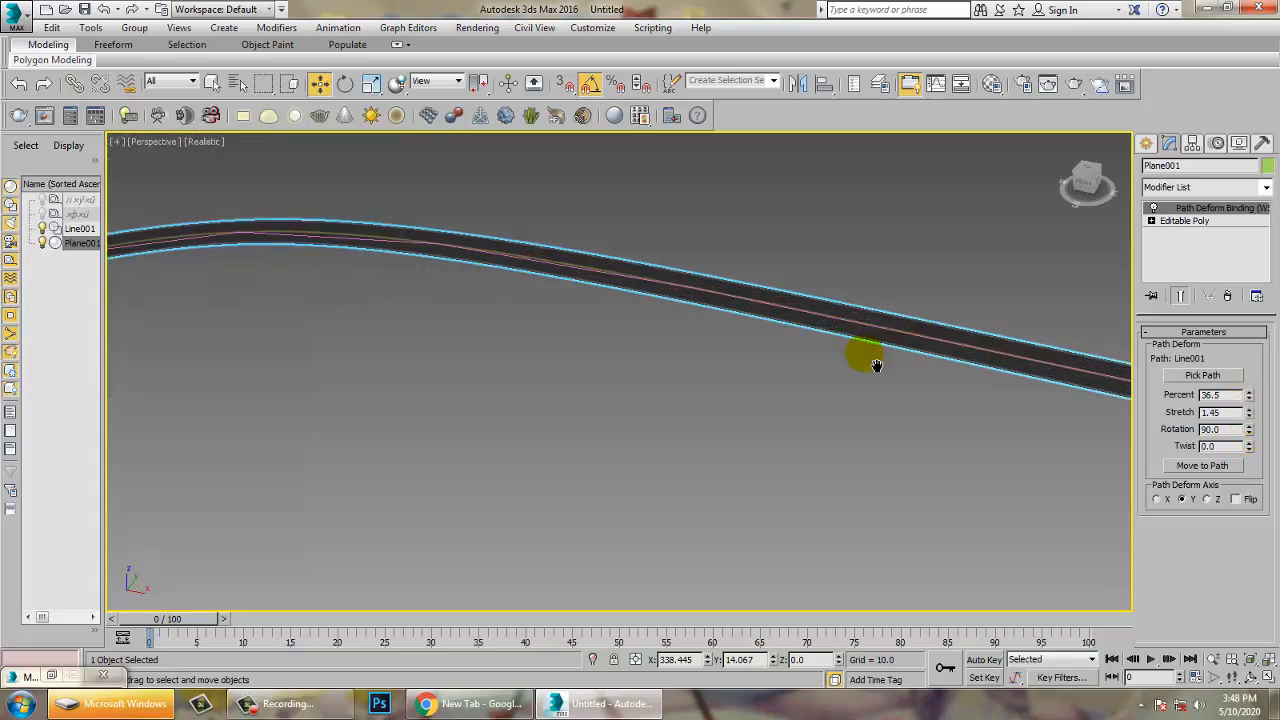
pyautogui.moveTo(876, 365); pyautogui.dragTo(741, 403)
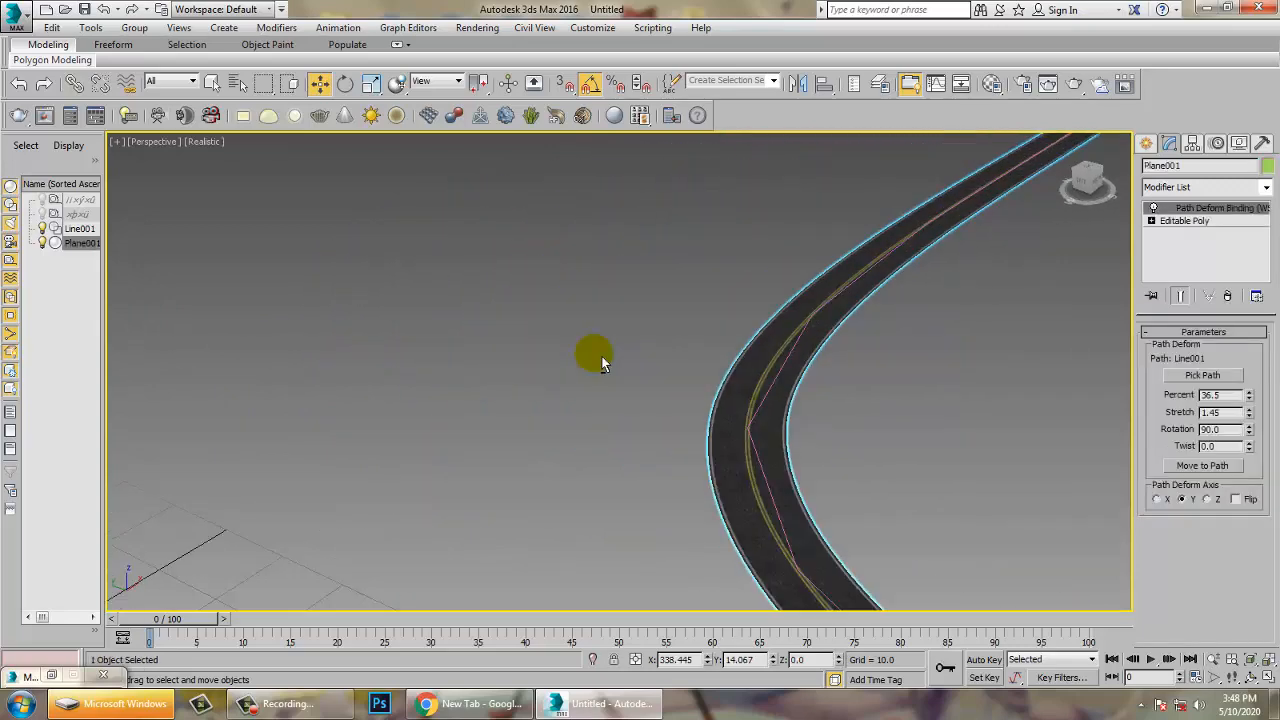
pyautogui.moveTo(600, 360); pyautogui.dragTo(650, 318)
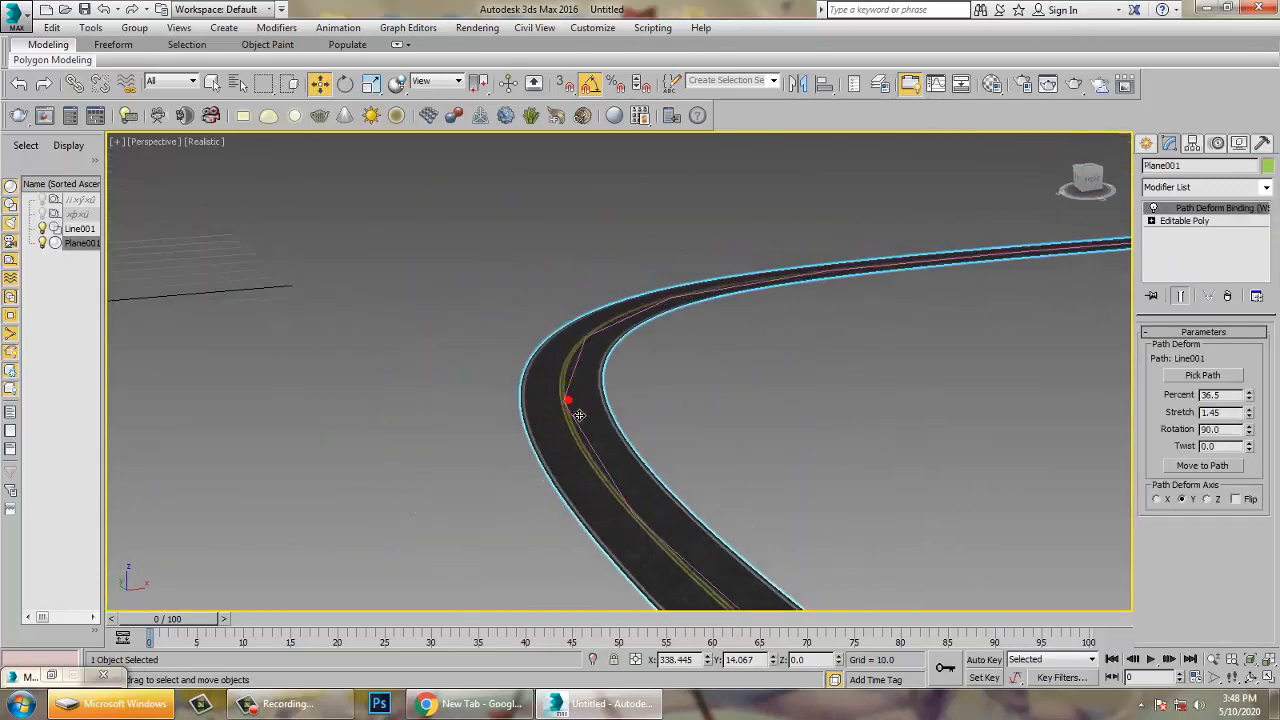
pyautogui.press('F4')
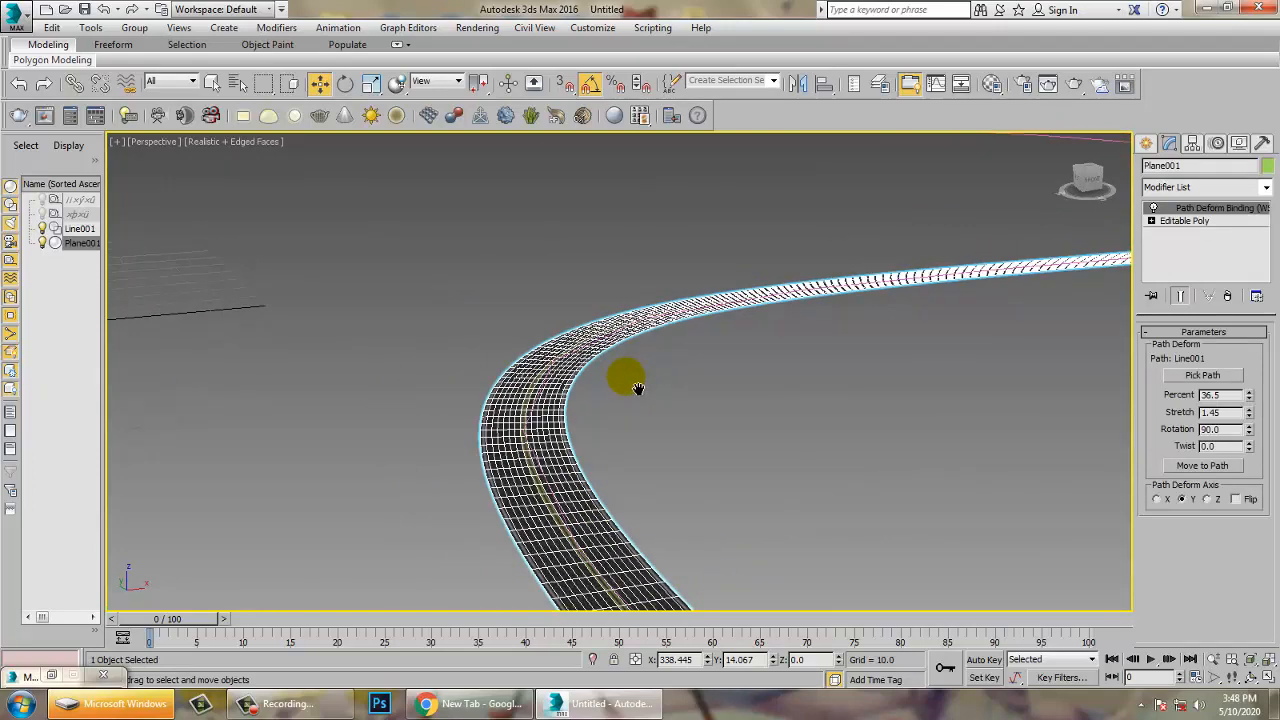
# Delete the Path Deform Binding modifier, then rescale and move Plane001 above the curve
pyautogui.moveTo(625, 380); pyautogui.dragTo(875, 400)
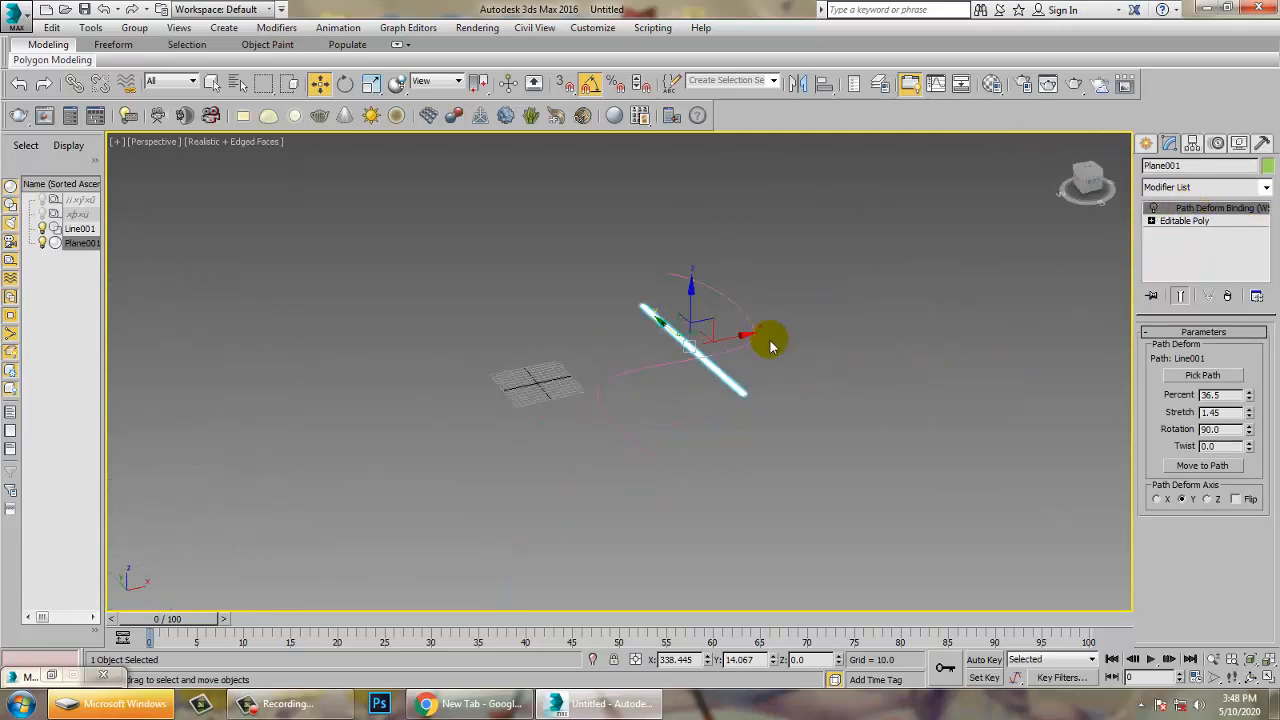
pyautogui.click(1184, 220)
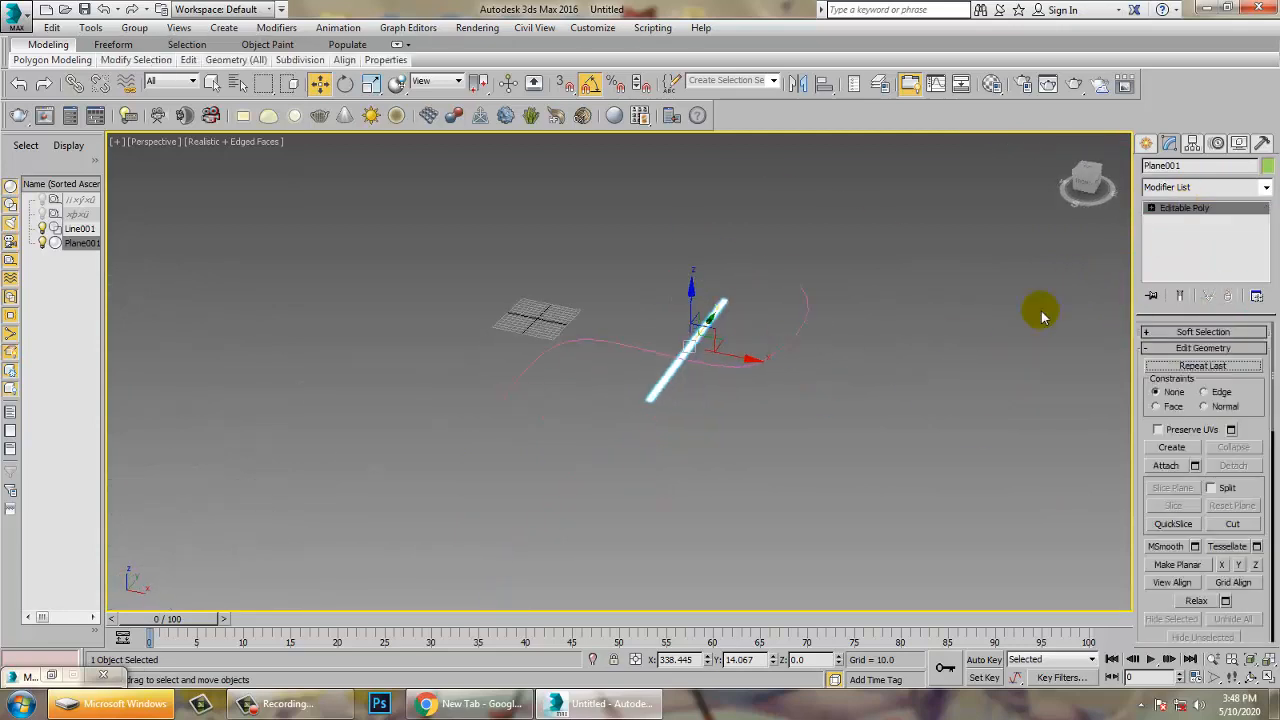
pyautogui.click(371, 83)
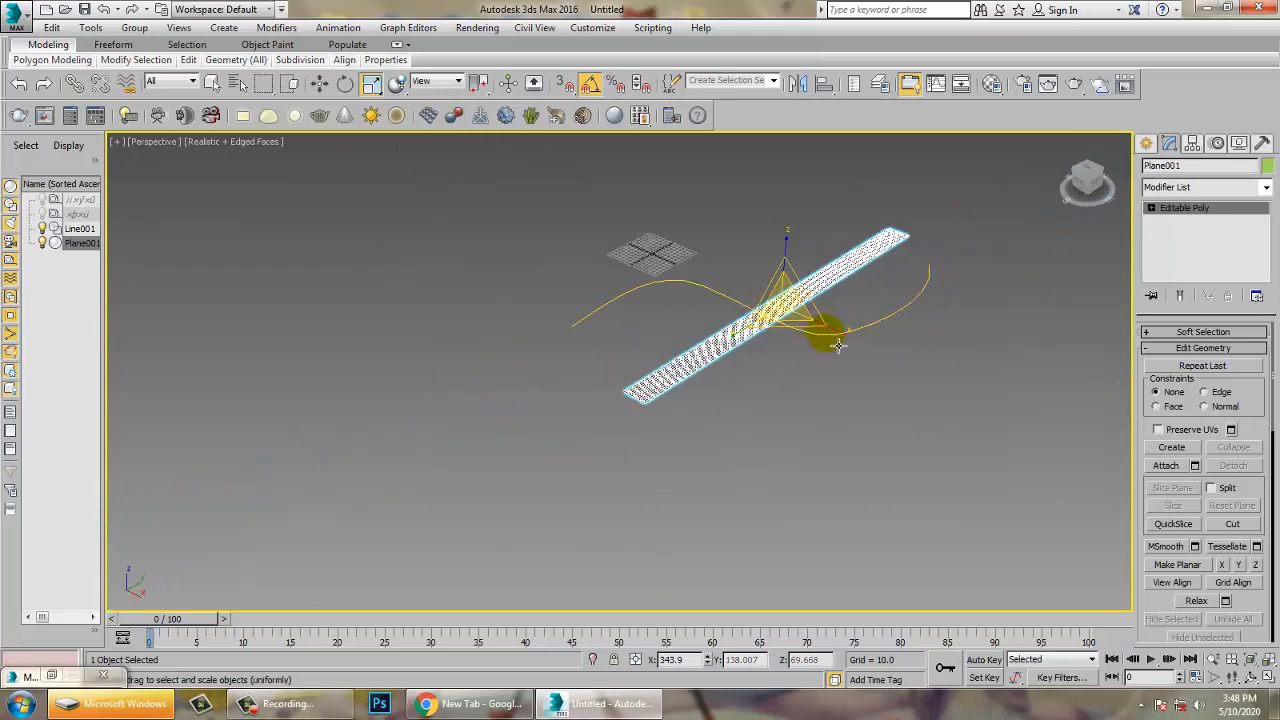
pyautogui.click(318, 83)
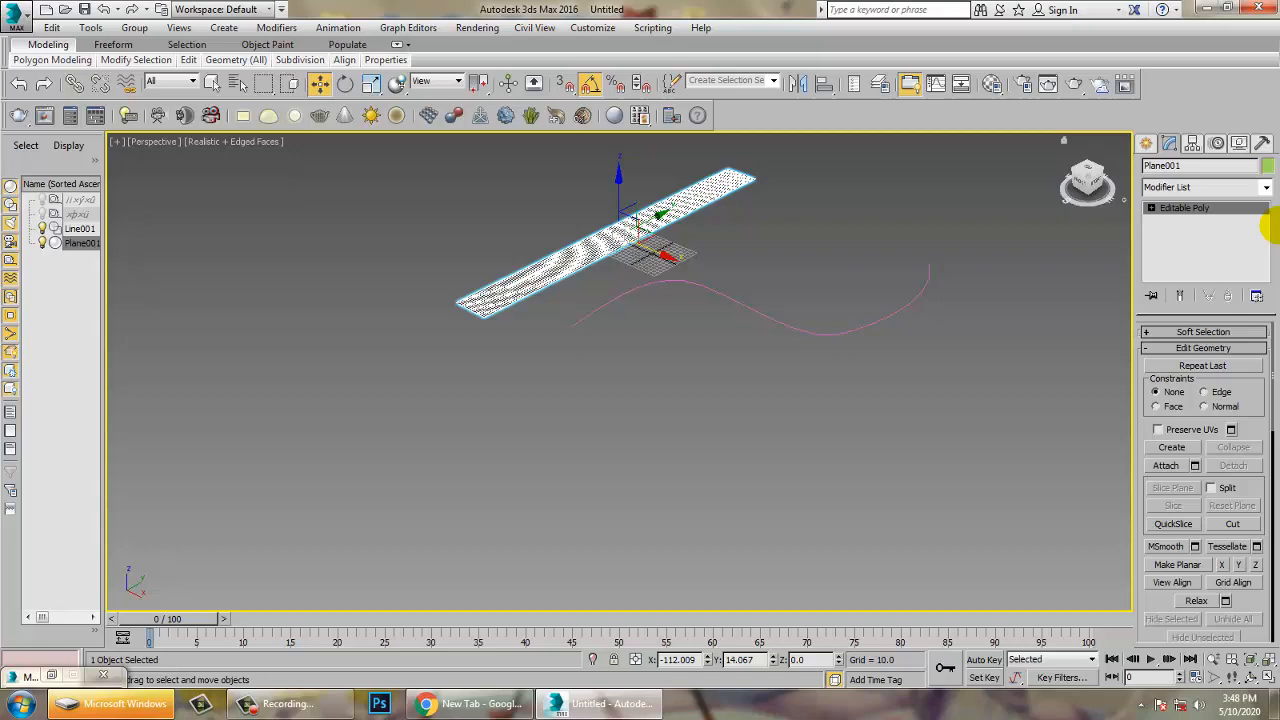
# Reapply PathDeform on Line001 along Y with Rotation 90, Percent 44 and Stretch 2.18
pyautogui.click(1200, 187)
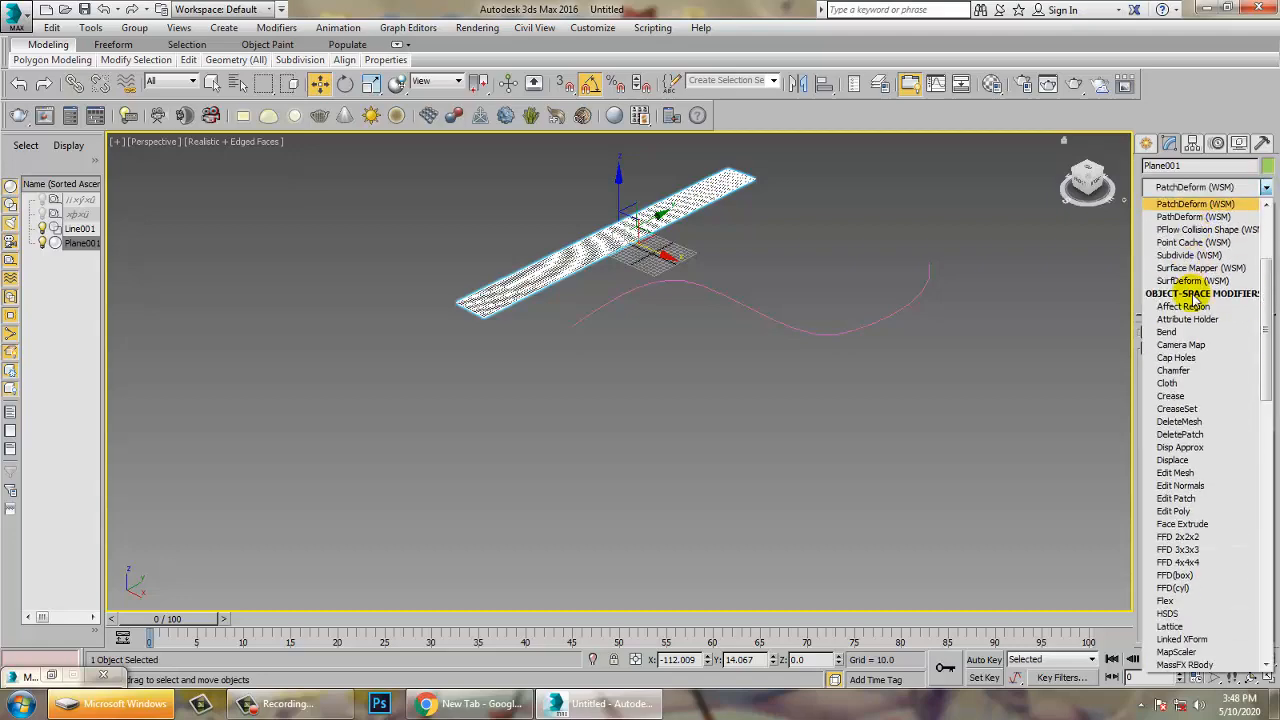
pyautogui.click(1195, 217)
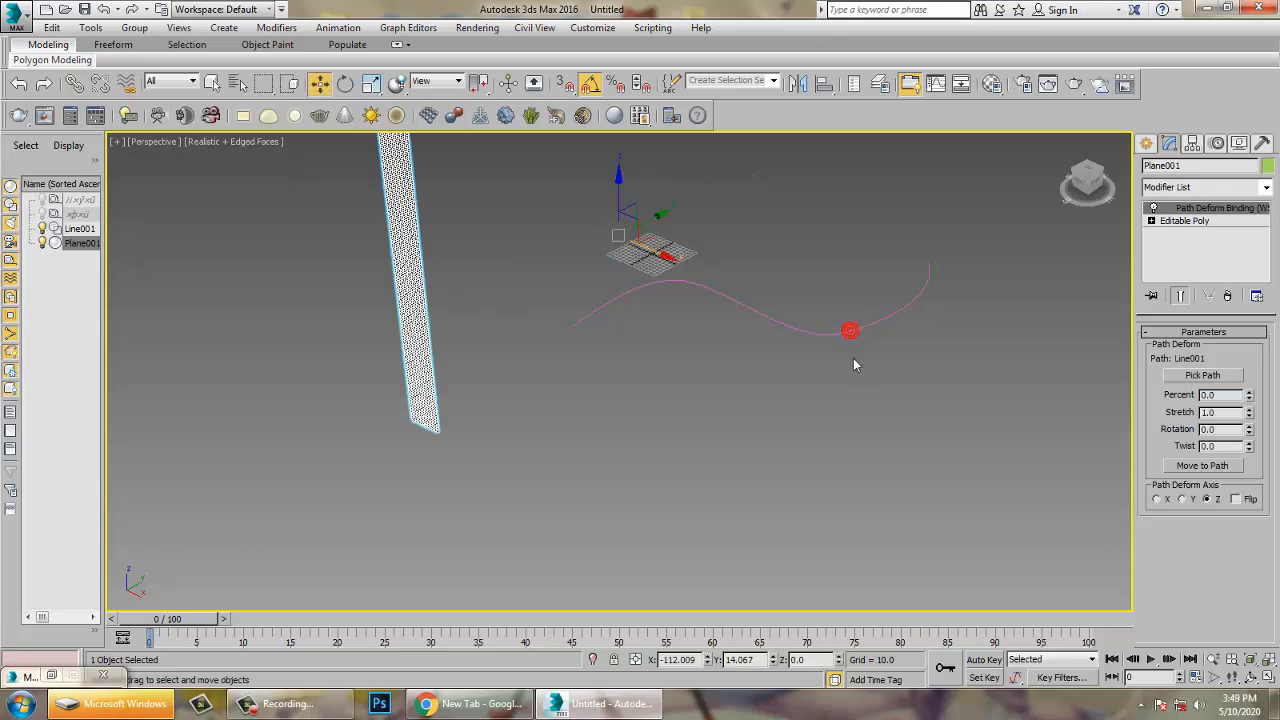
pyautogui.click(1190, 499)
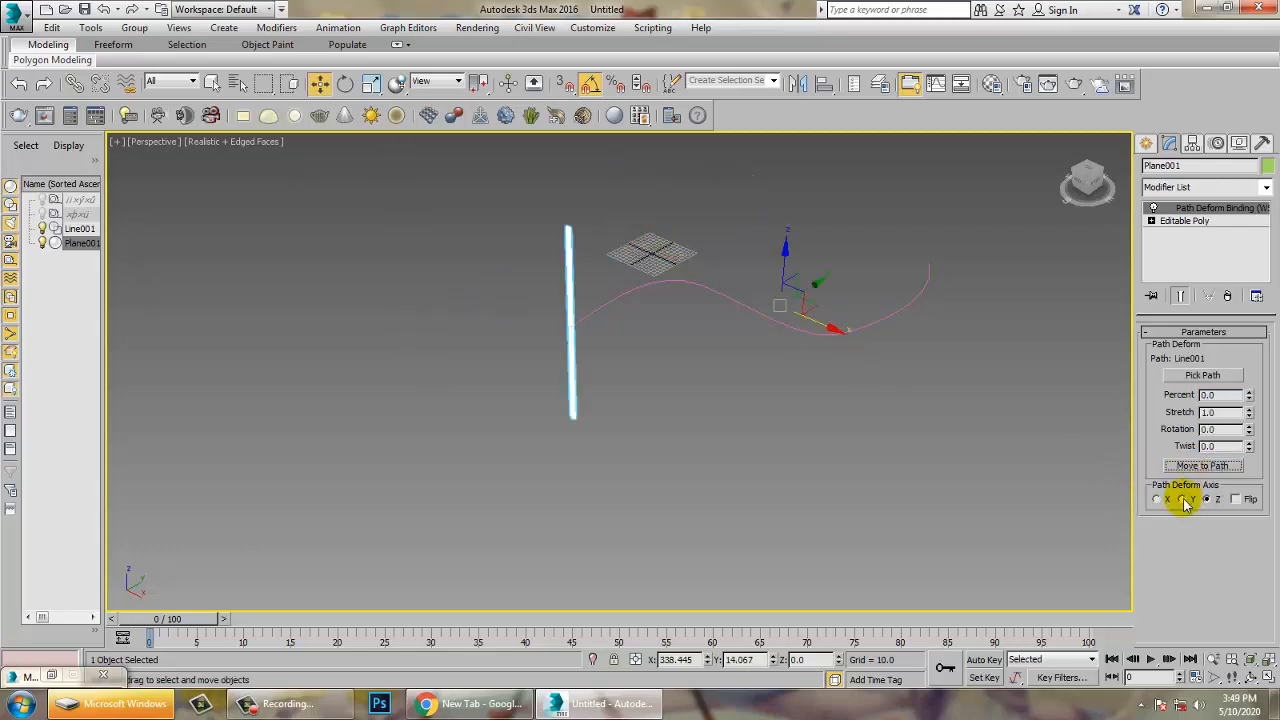
pyautogui.click(1192, 498)
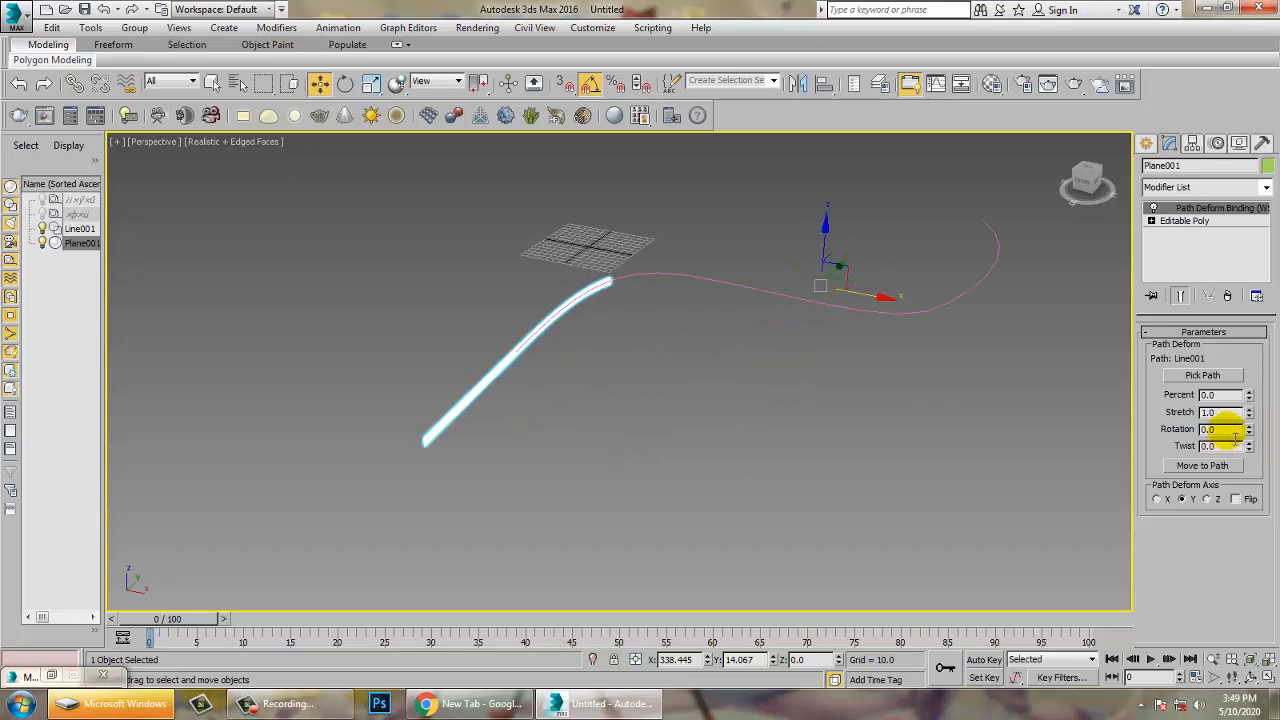
pyautogui.tripleClick(1222, 429)
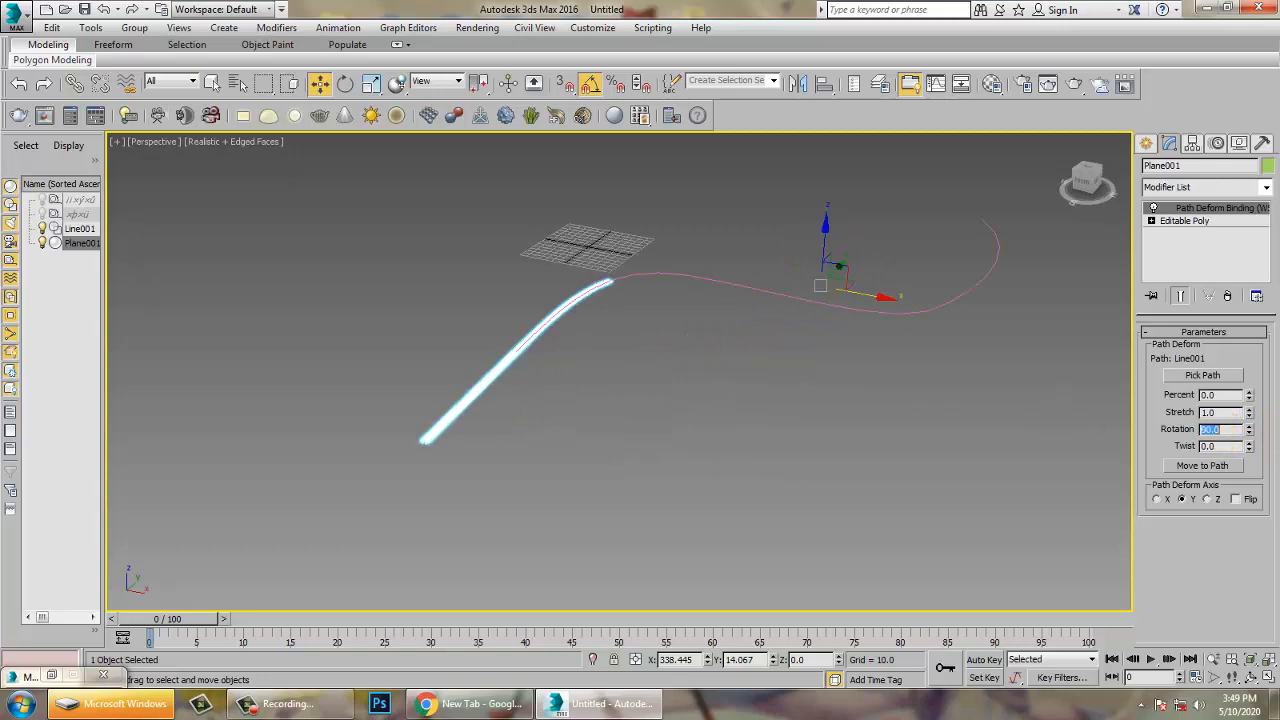
pyautogui.write('90.0')
pyautogui.click(1221, 394)
pyautogui.write('44')
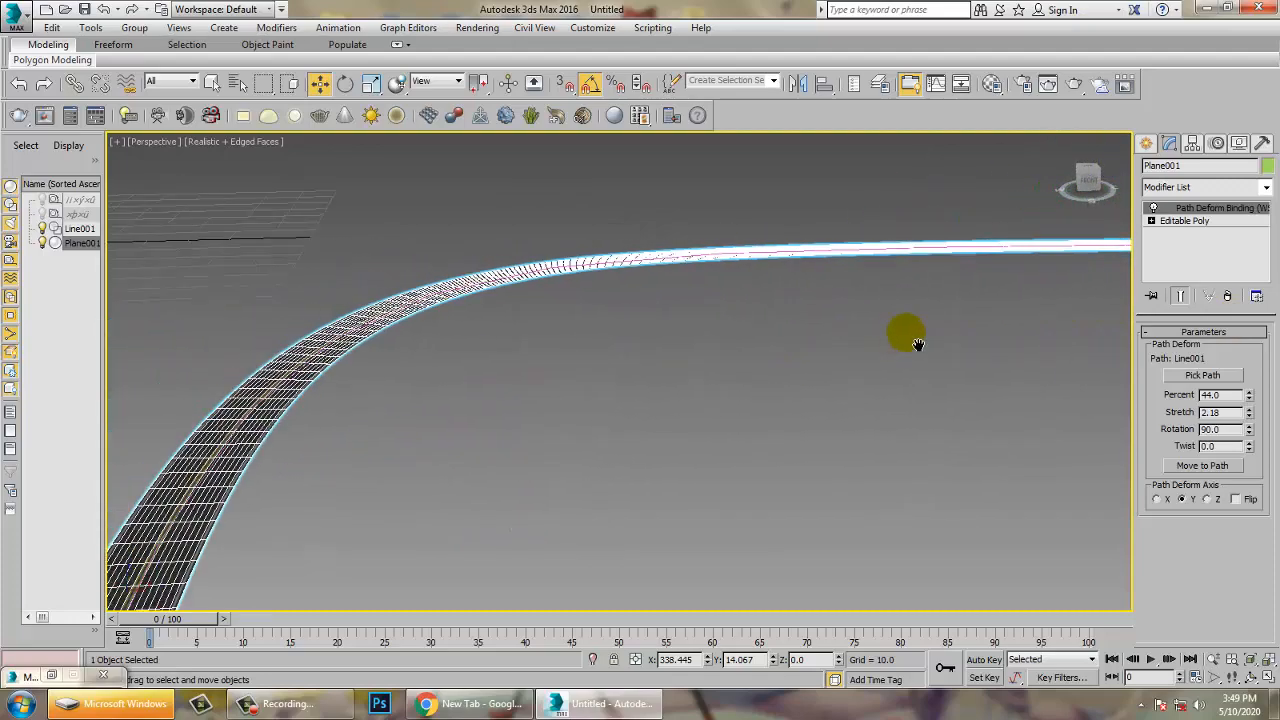
# Pan the viewport across the scene
pyautogui.moveTo(908, 344); pyautogui.dragTo(680, 344)
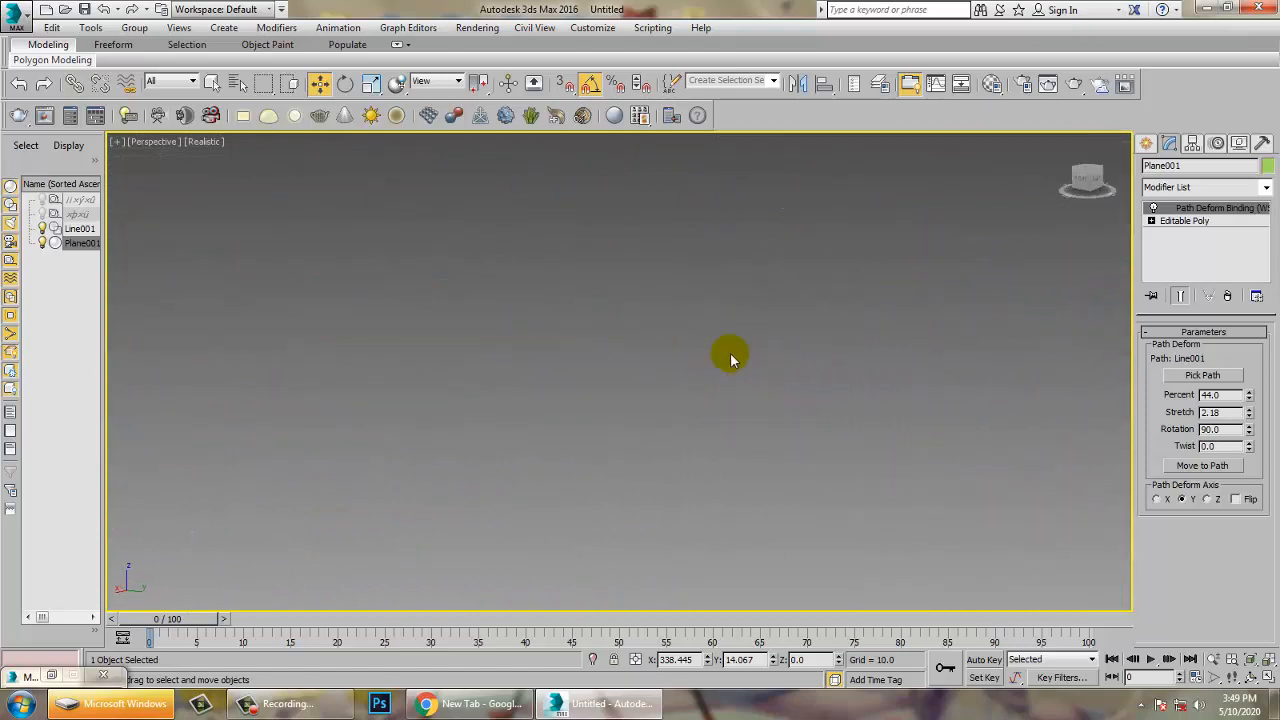
pyautogui.moveTo(585, 408)
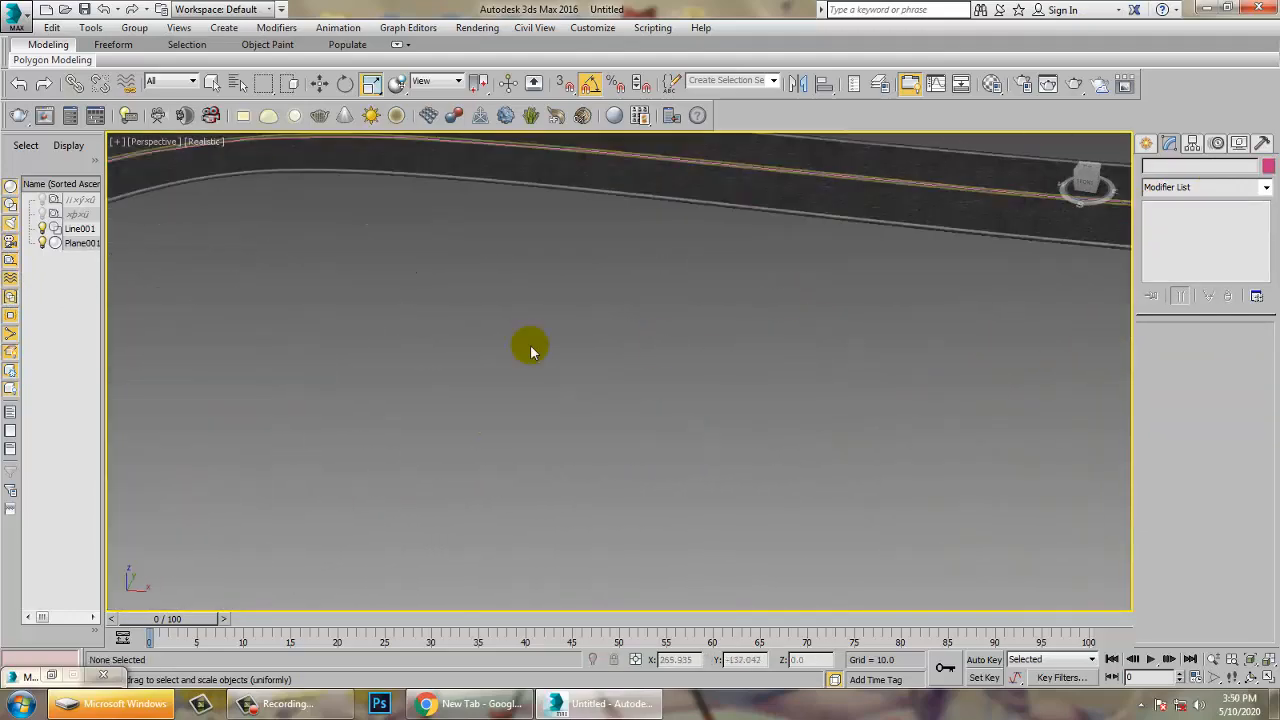
pyautogui.moveTo(530, 350); pyautogui.dragTo(678, 395)
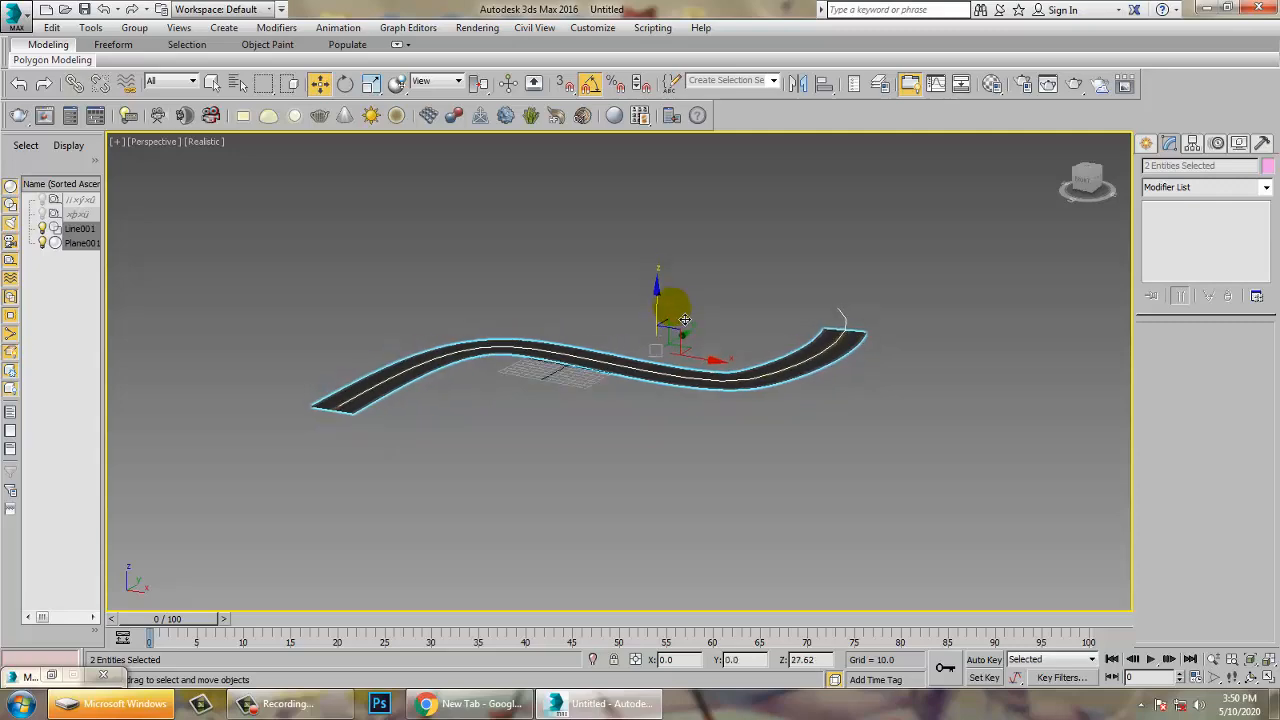
pyautogui.moveTo(685, 320); pyautogui.dragTo(585, 405)
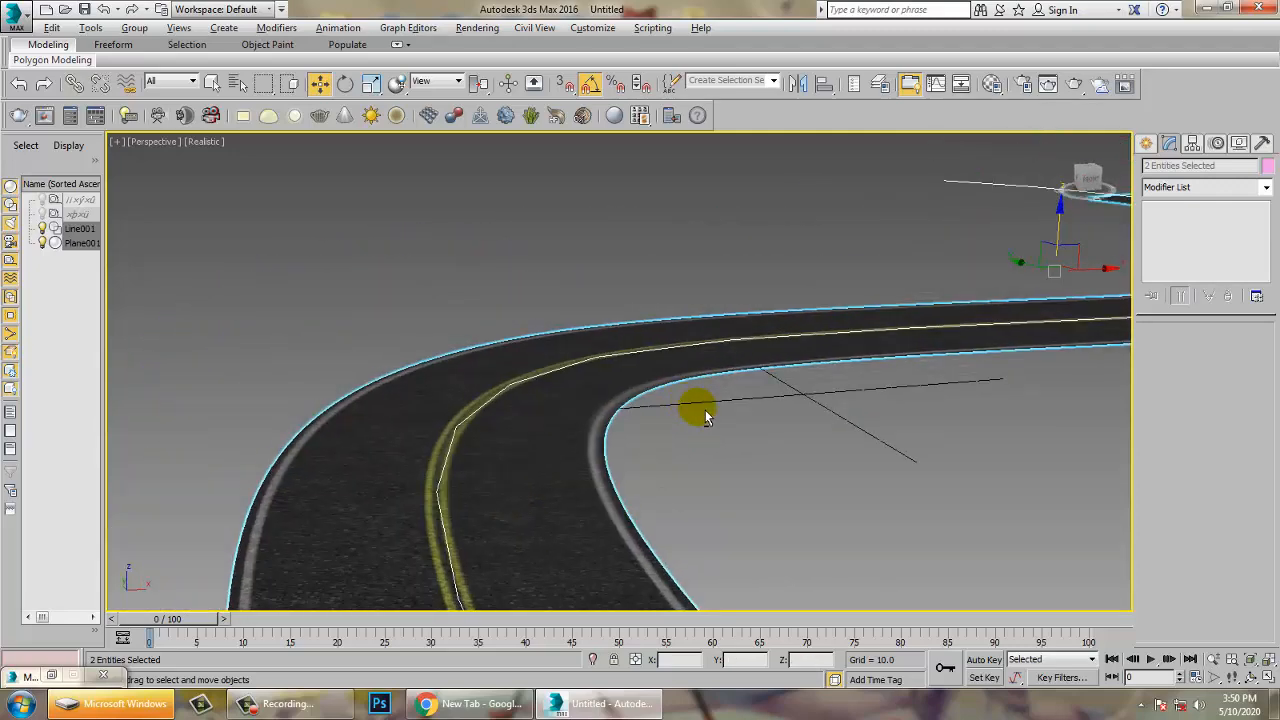
pyautogui.moveTo(705, 415); pyautogui.dragTo(775, 407)
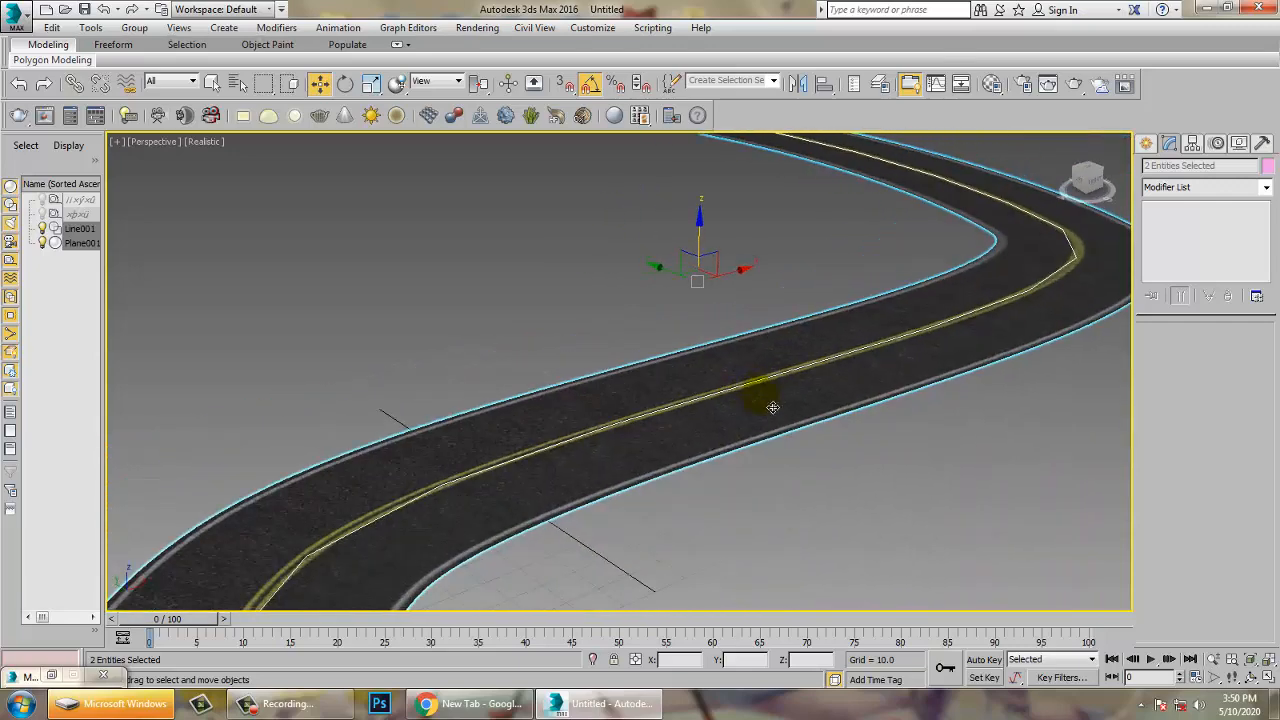